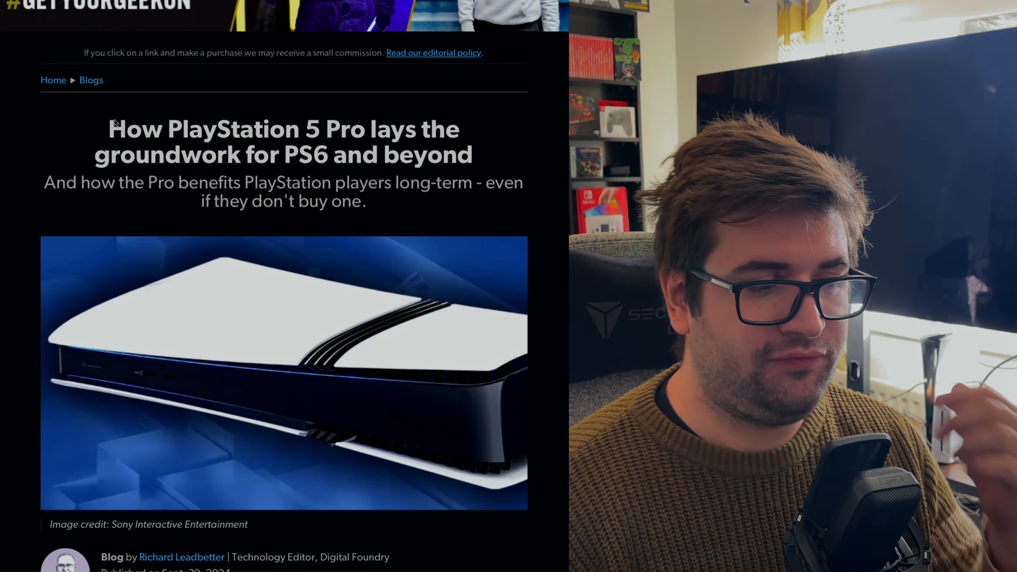
- Scroll through the article's opening paragraphs to the intro text
scroll(down, 3)
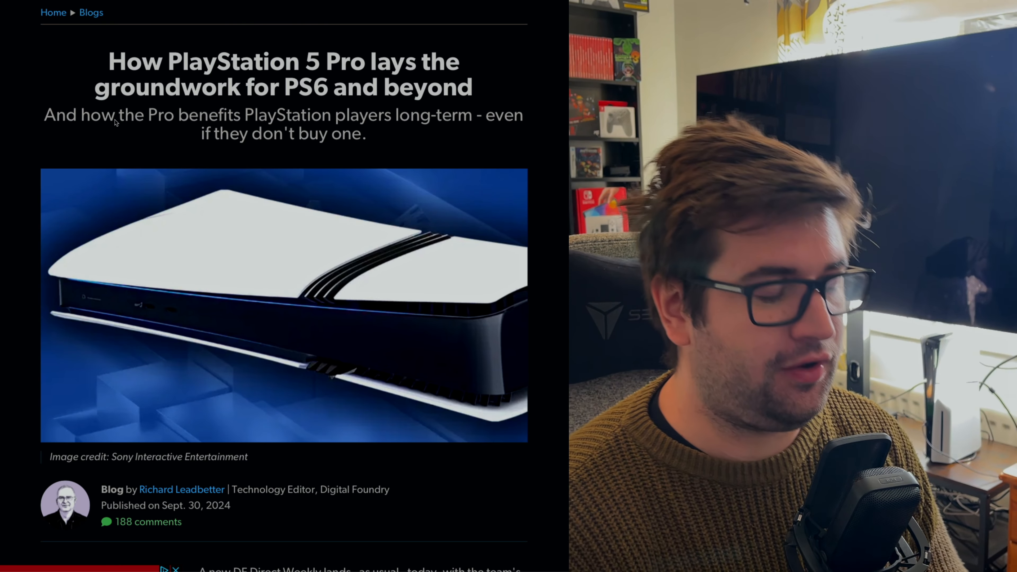
scroll(down, 3)
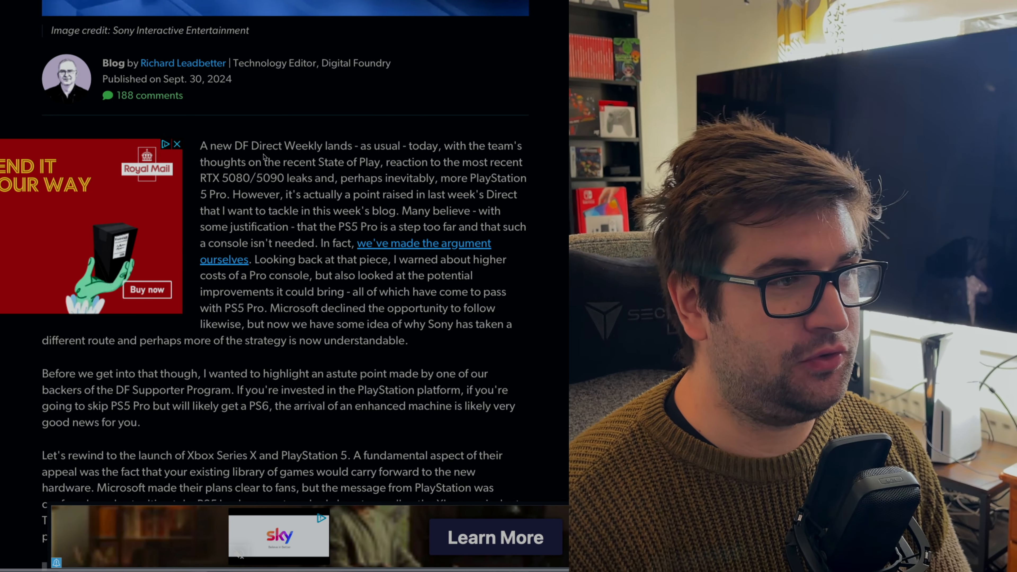
scroll(down, 3)
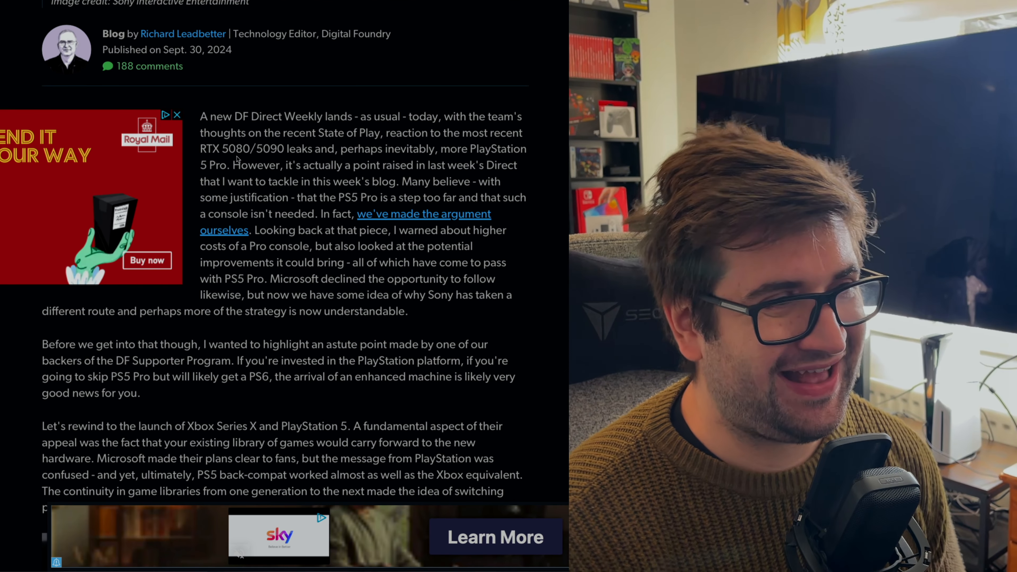
click(177, 115)
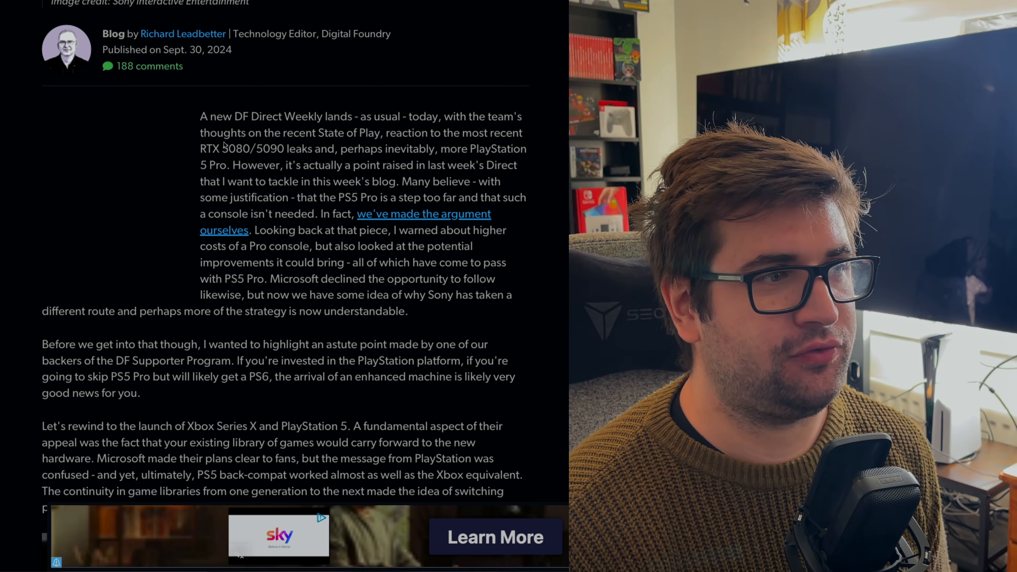
scroll(down, 3)
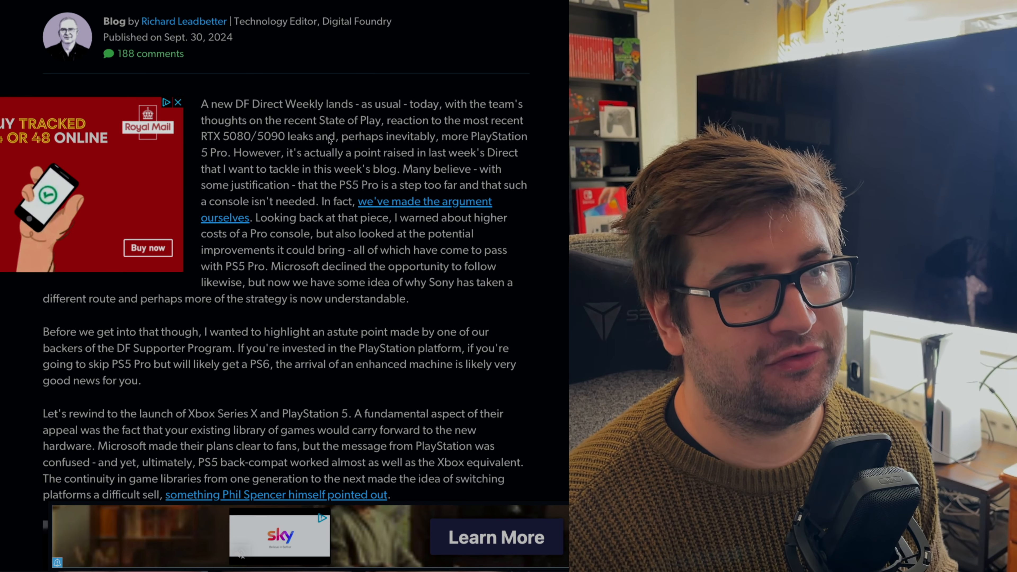
scroll(down, 3)
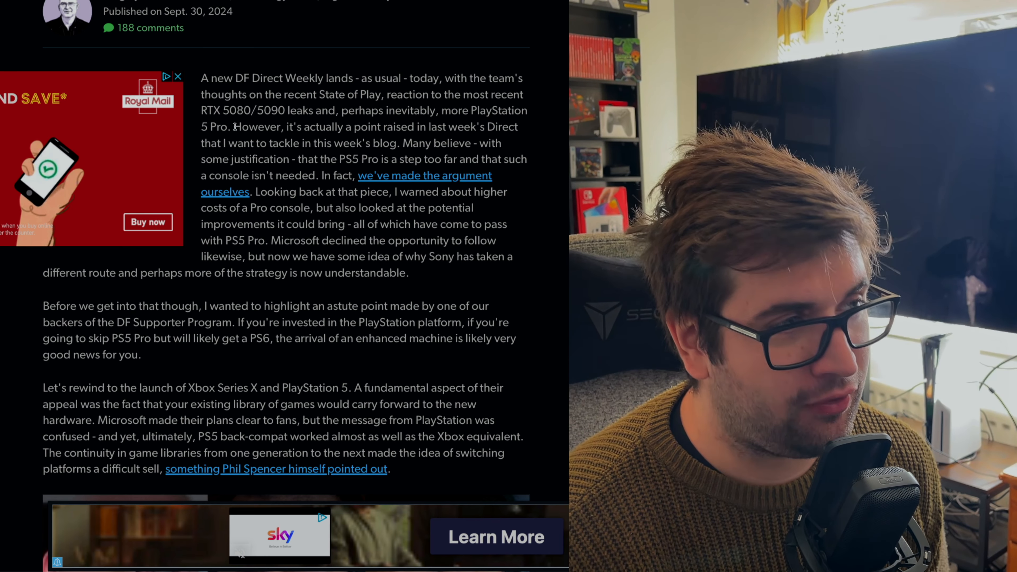
scroll(down, 3)
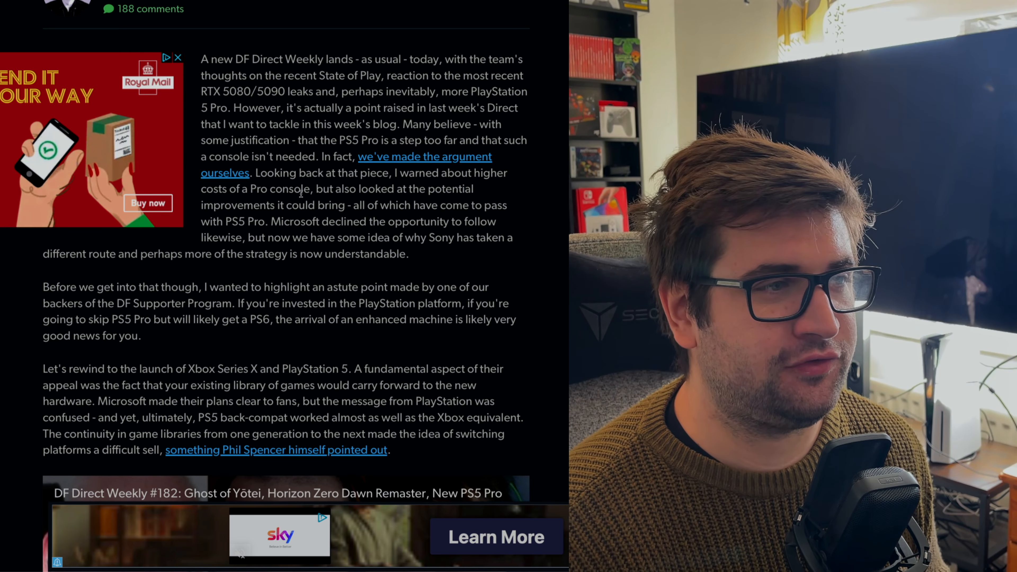
scroll(down, 3)
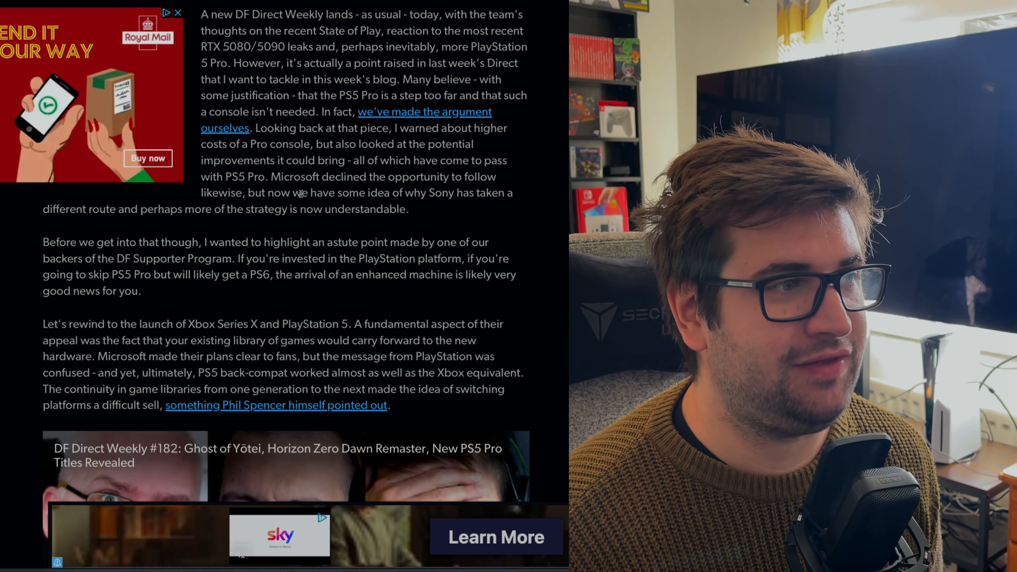
scroll(down, 3)
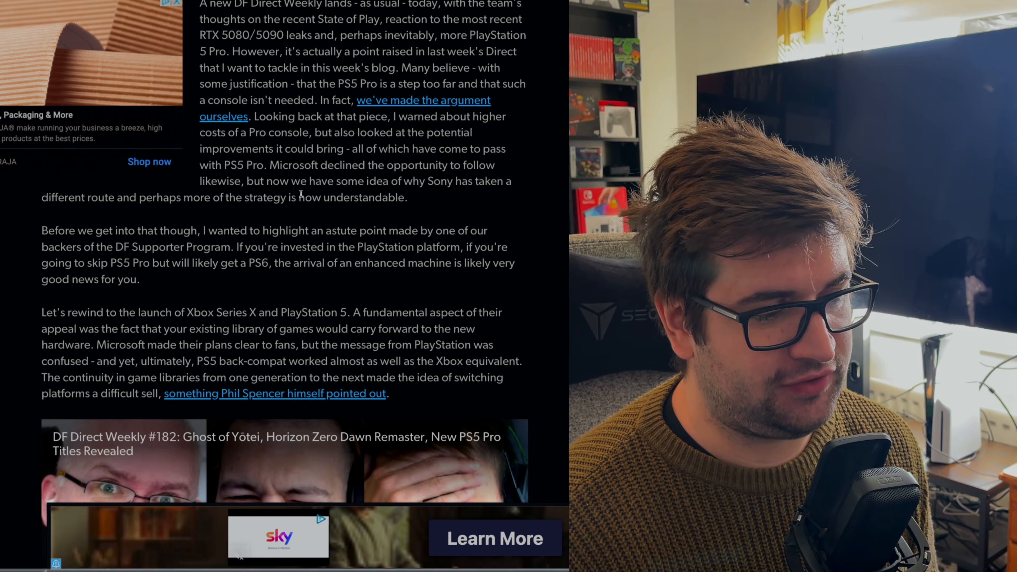
- Highlight the 'Microsoft declined' words, then the whole DF Supporter Program paragraph on PS6 buyers
double_click(320, 168)
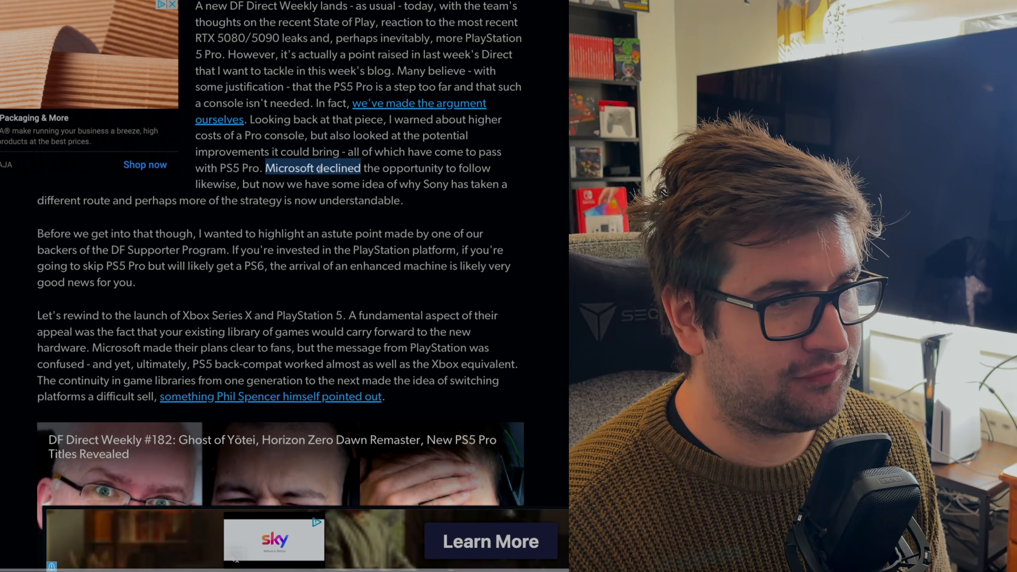
drag(266, 168, 400, 200)
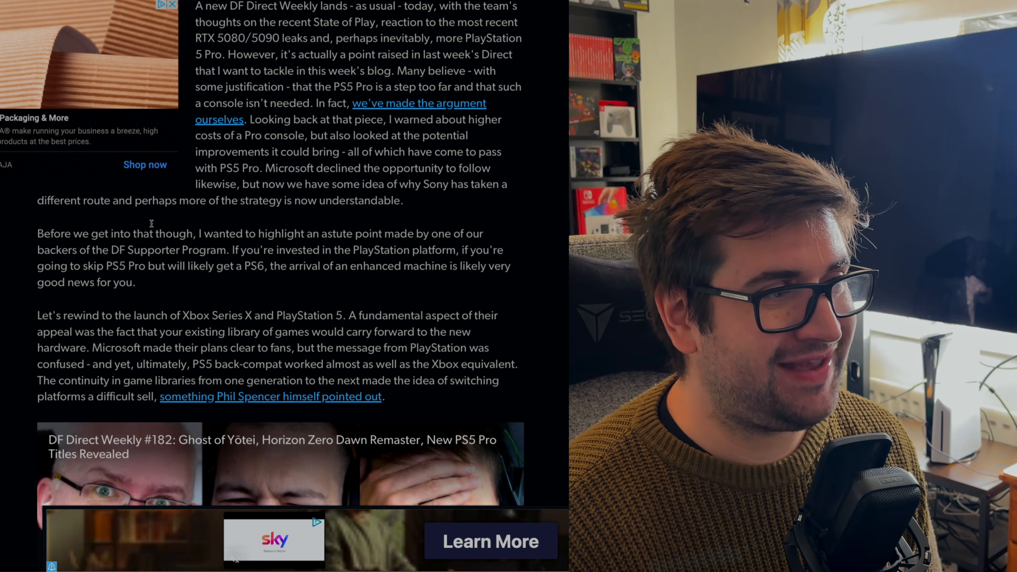
drag(37, 234, 355, 233)
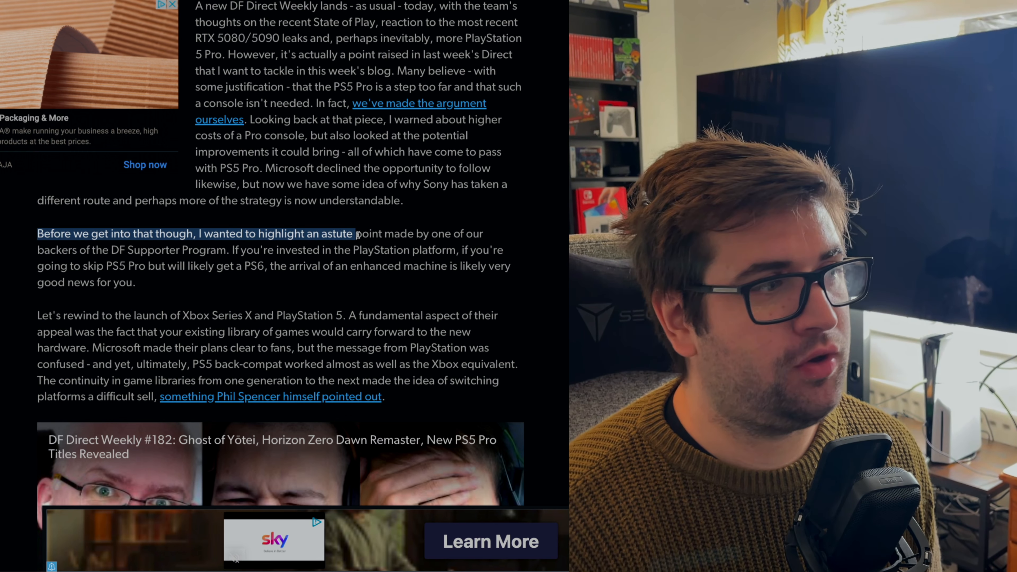
drag(355, 233, 217, 249)
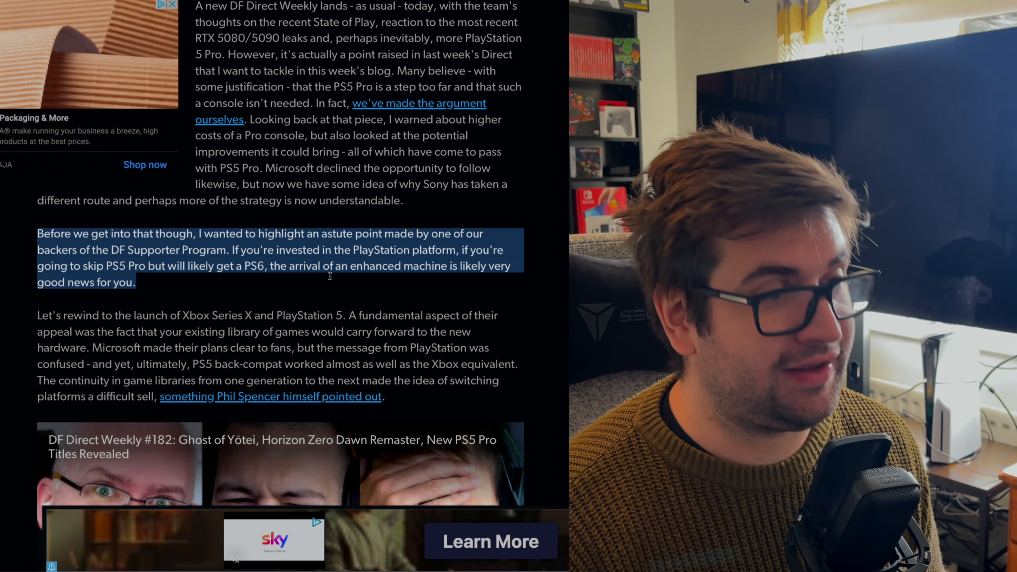
scroll(down, 3)
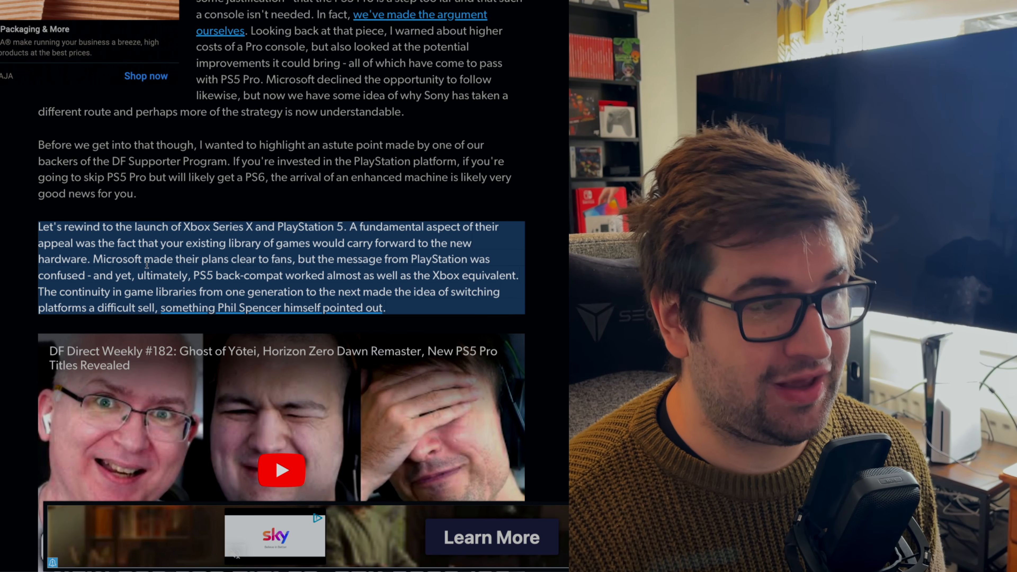
double_click(116, 258)
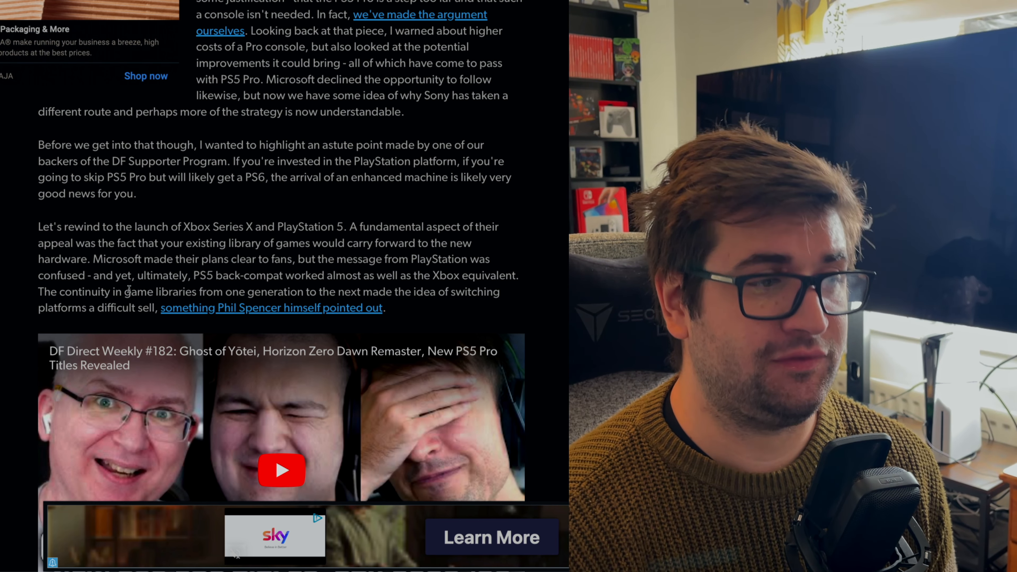
- Scroll past the video and highlight the mid-generation upgrade and extra-horsepower-for-older-games sentences
scroll(down, 3)
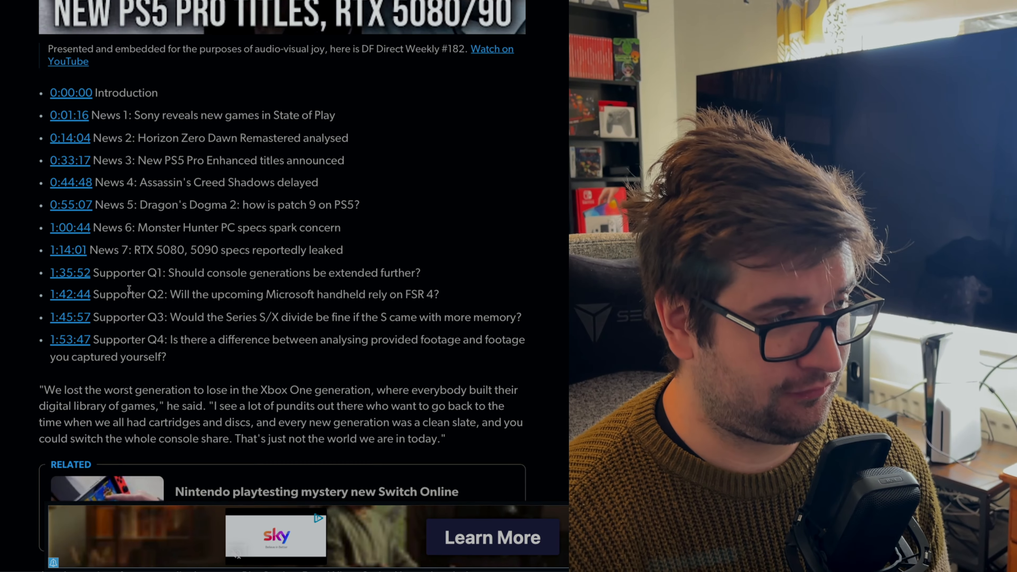
scroll(up, 3)
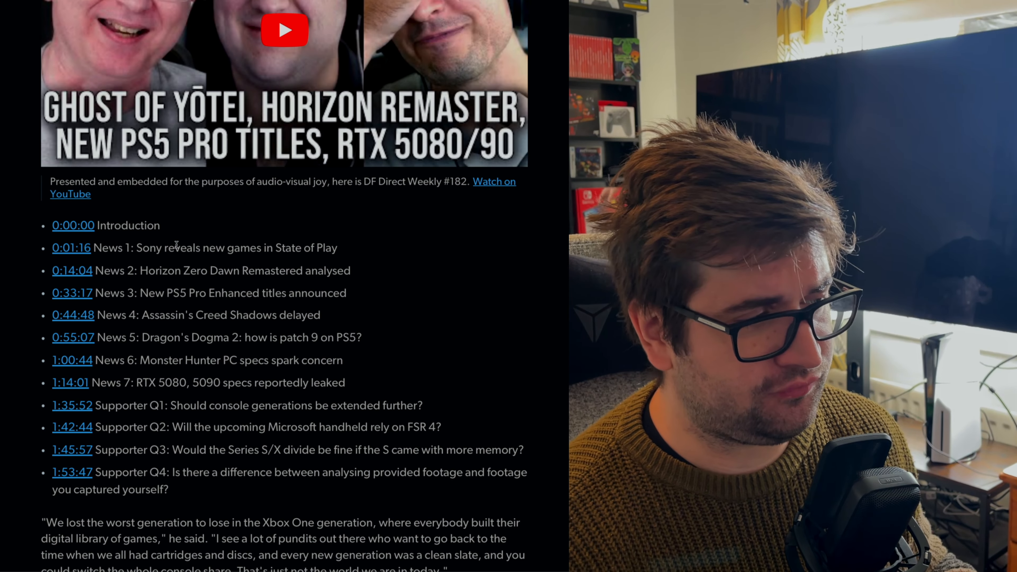
scroll(down, 3)
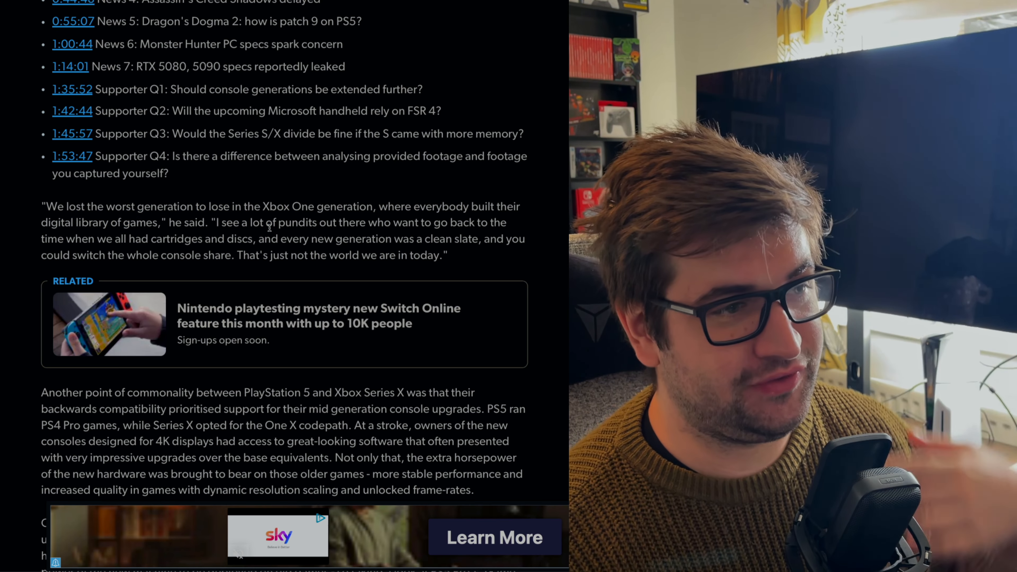
scroll(down, 3)
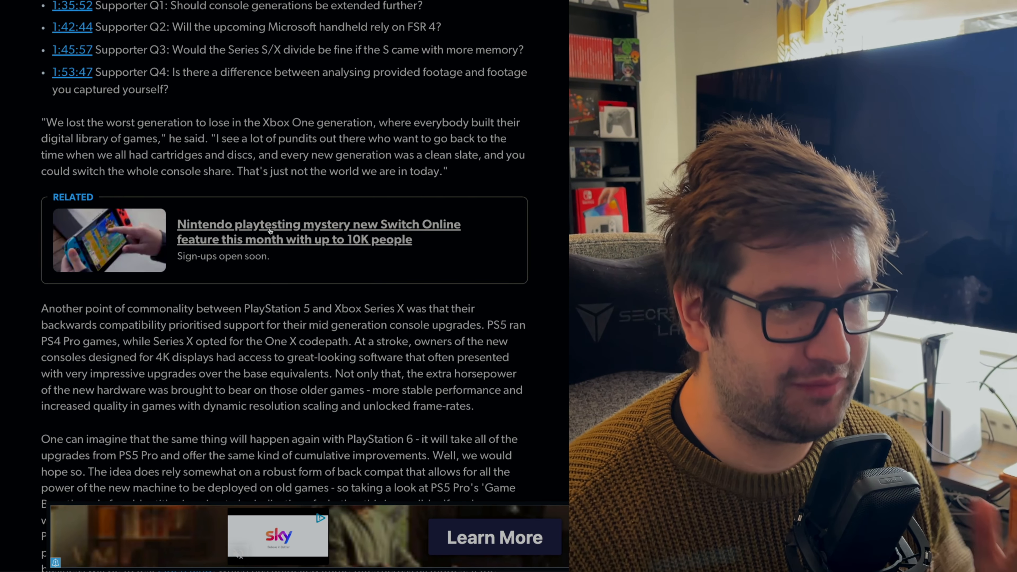
scroll(down, 3)
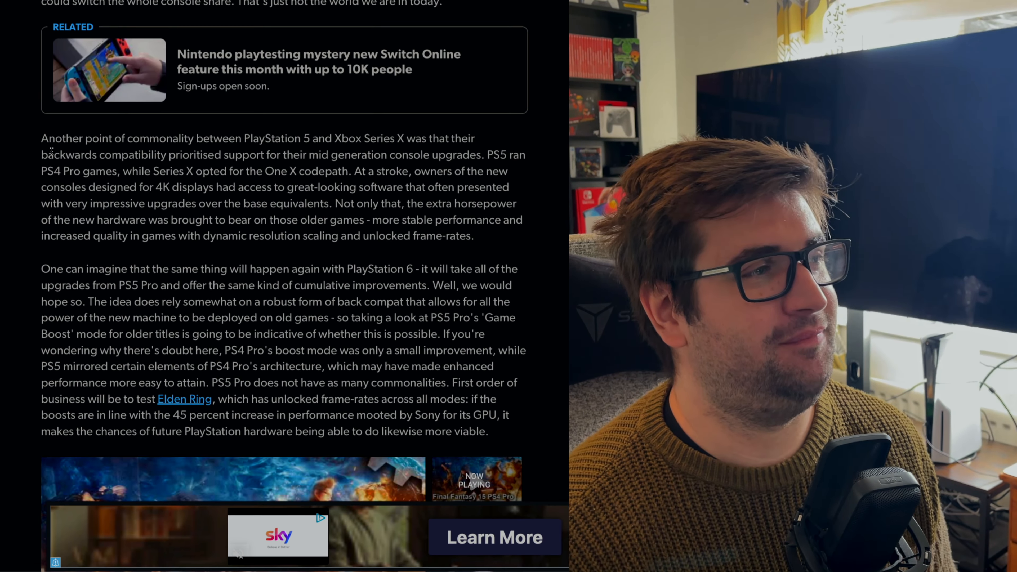
drag(41, 138, 251, 138)
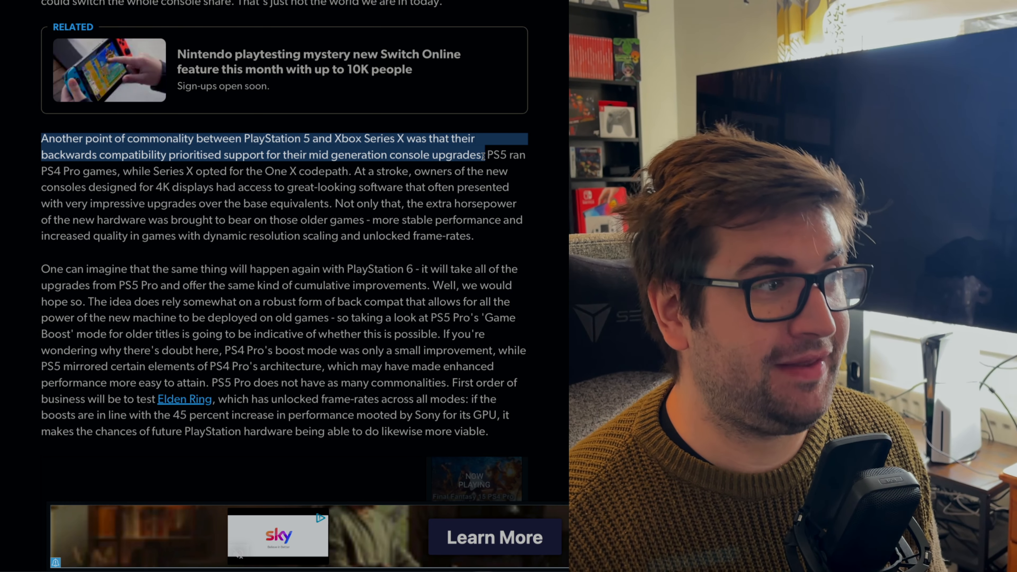
drag(483, 154, 356, 187)
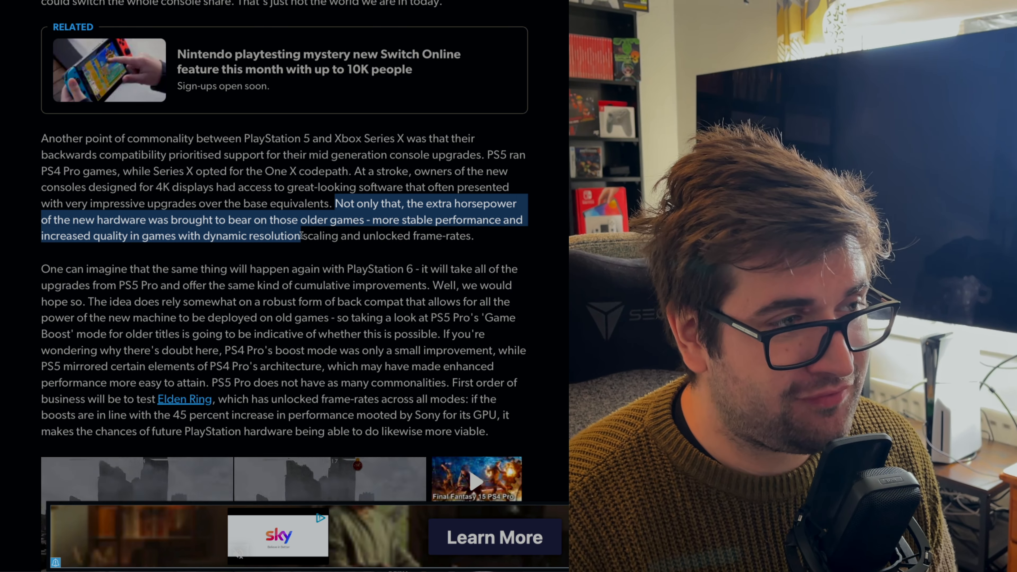
- Highlight the PlayStation 6 paragraph from inheriting upgrades through the boost mode and Elden Ring test
scroll(down, 3)
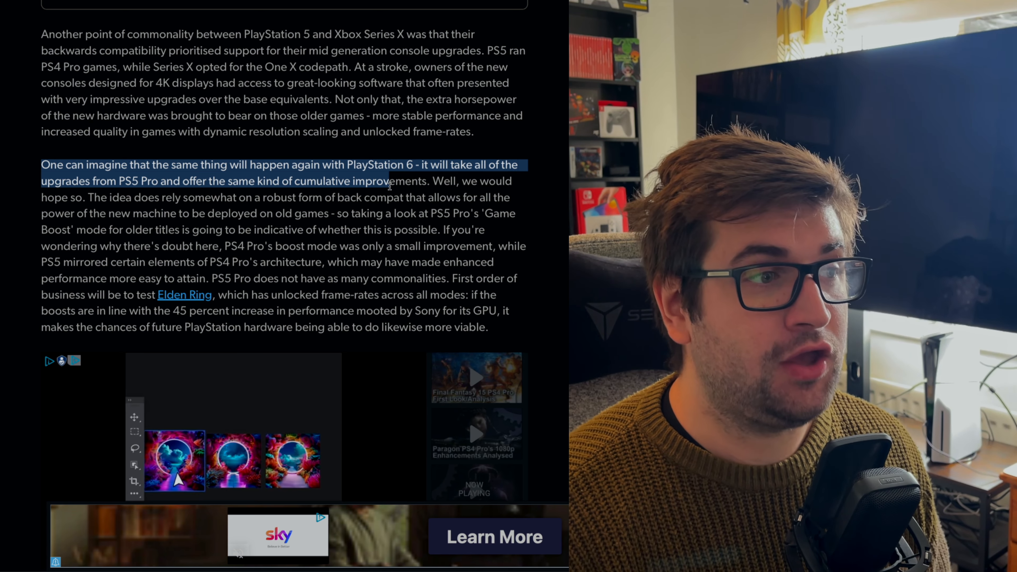
drag(389, 182, 224, 213)
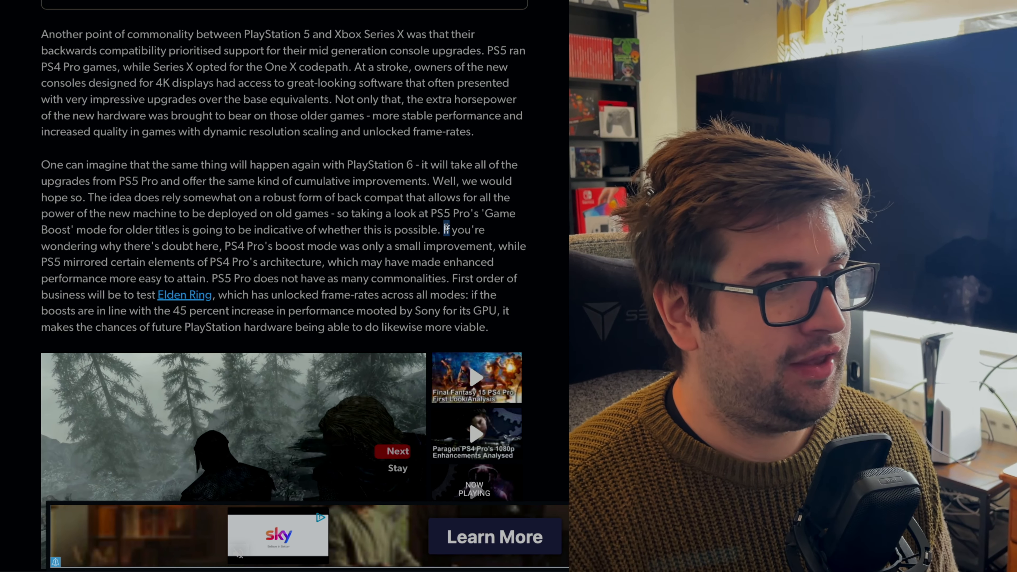
drag(443, 229, 267, 246)
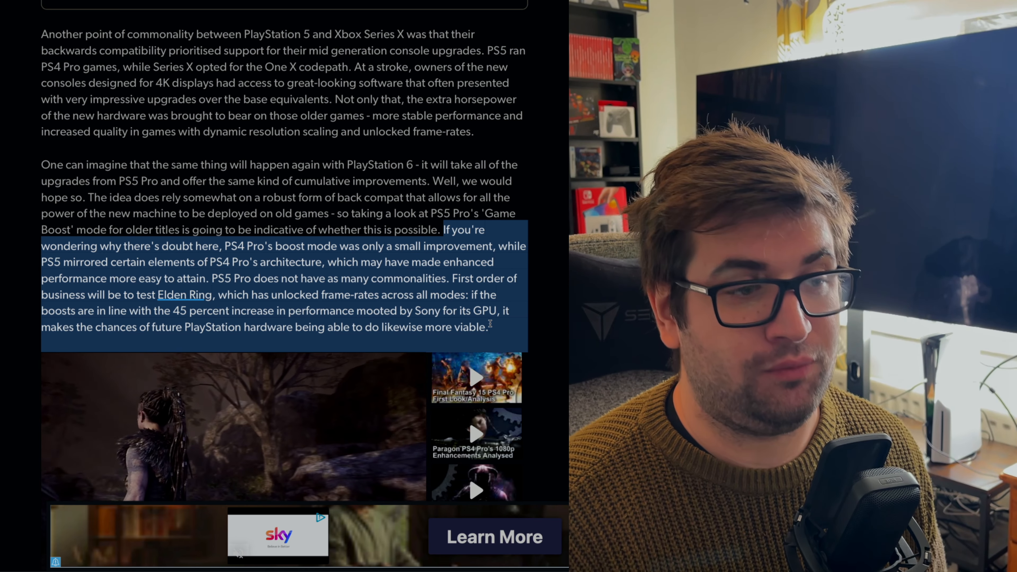
- Highlight from 'That's one aspect' through the strategic-advantages lines ending on the £699 console not sounding good
scroll(down, 3)
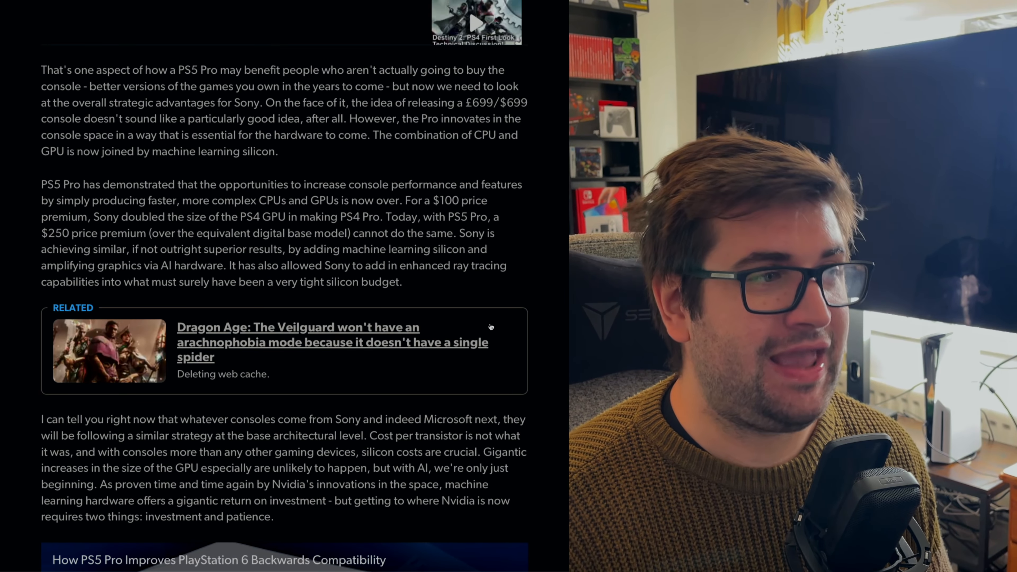
mouse_move(414, 287)
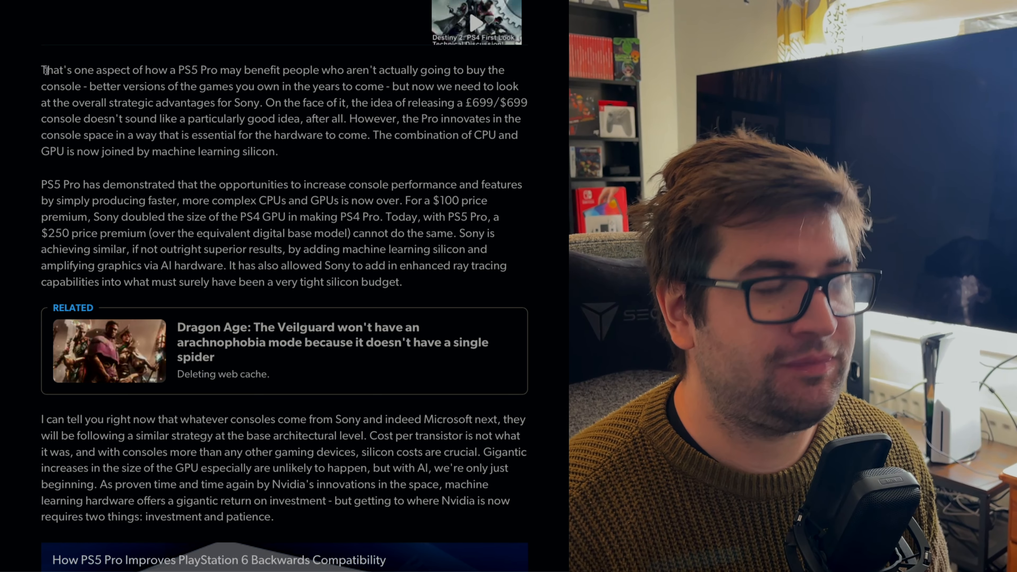
double_click(84, 71)
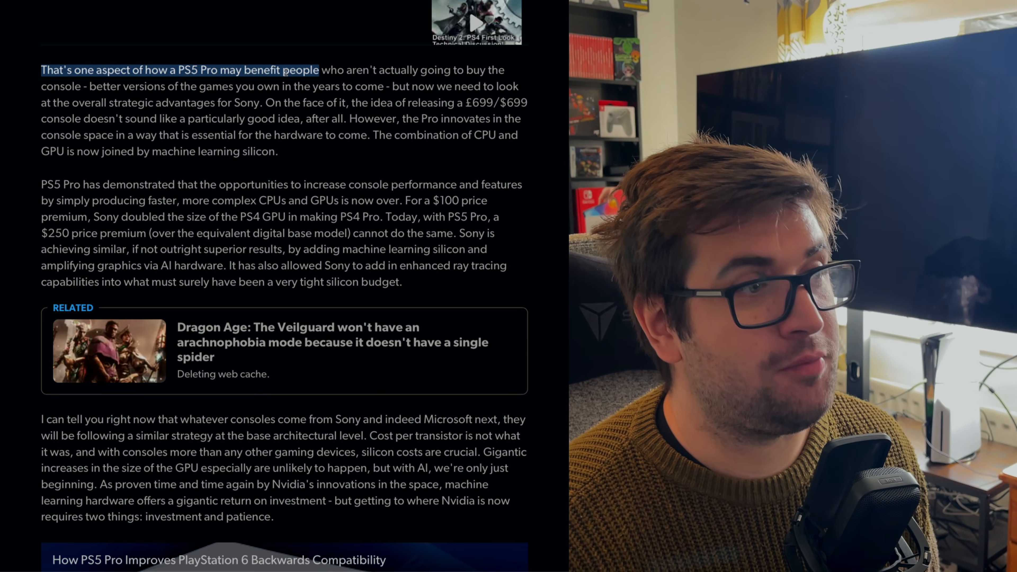
drag(318, 70, 382, 70)
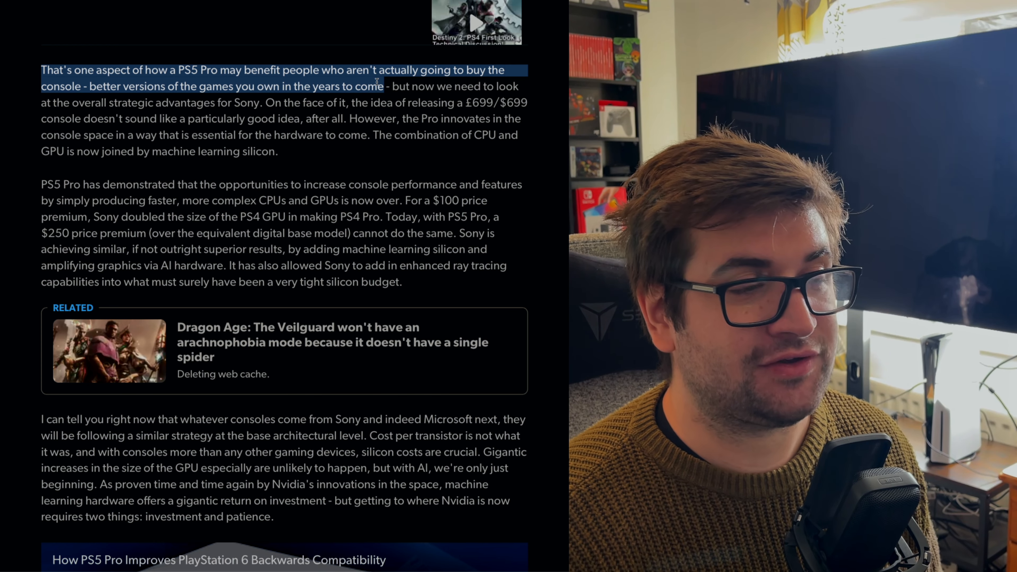
drag(386, 86, 256, 102)
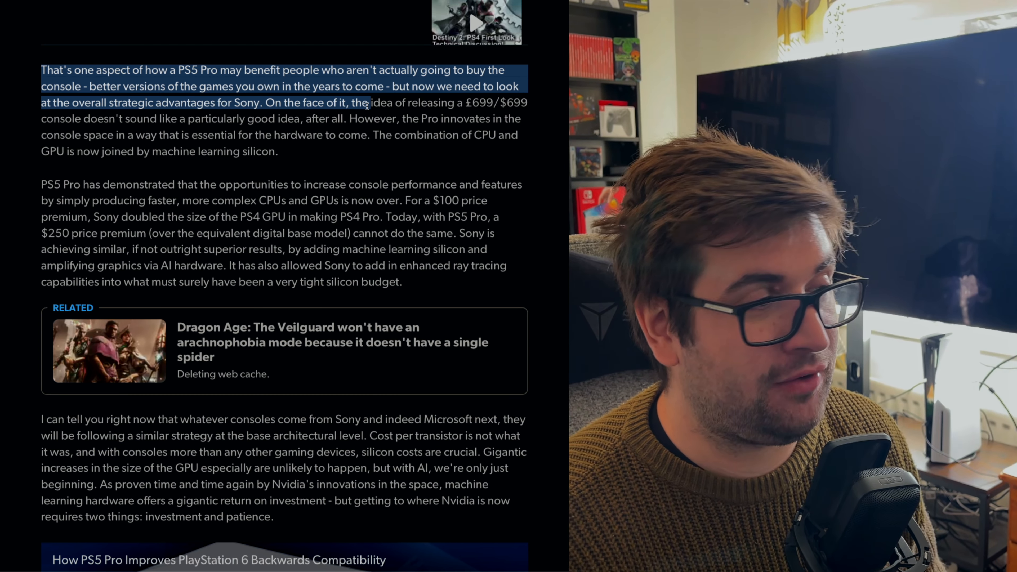
drag(366, 102, 230, 119)
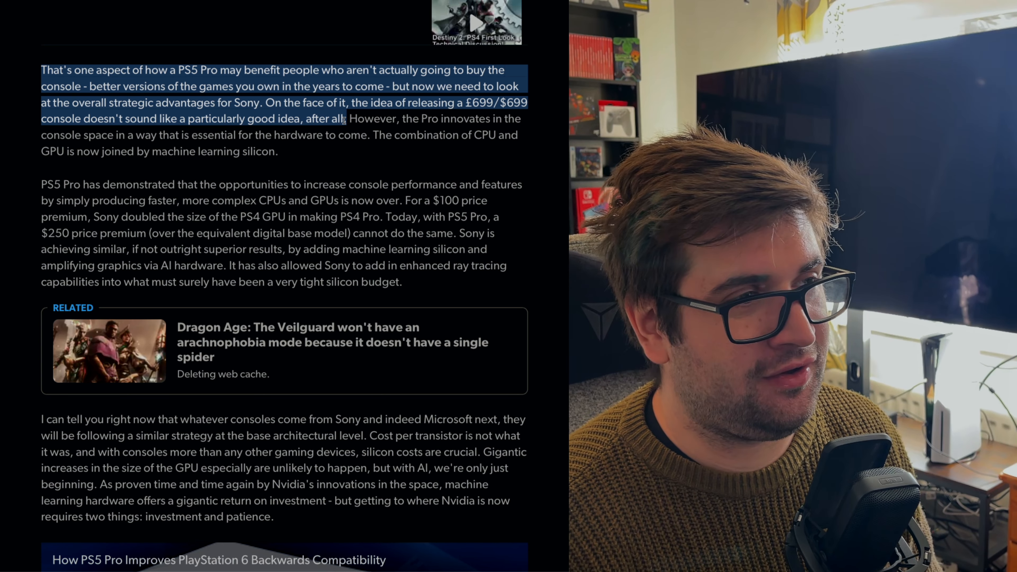
drag(346, 118, 439, 118)
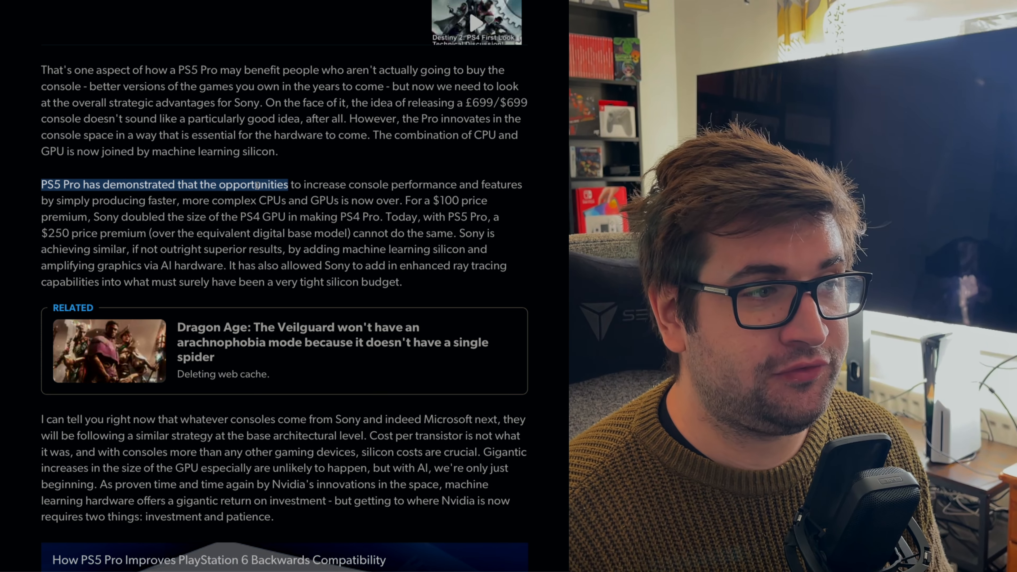
- Highlight the 'PS5 Pro has demonstrated' paragraph through the $250 premium, superior results and enhanced ray tracing lines
drag(287, 185, 347, 184)
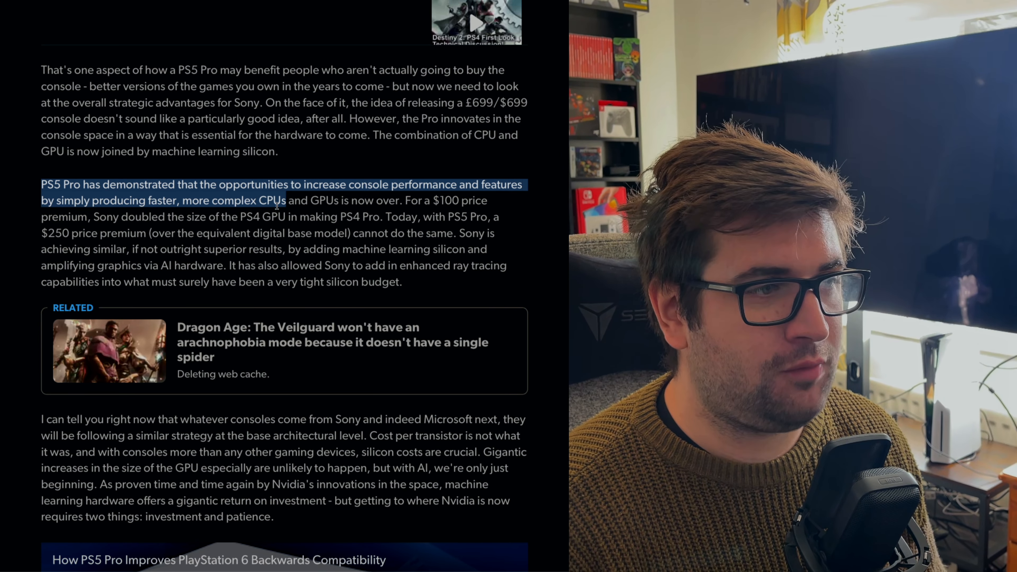
drag(277, 199, 400, 200)
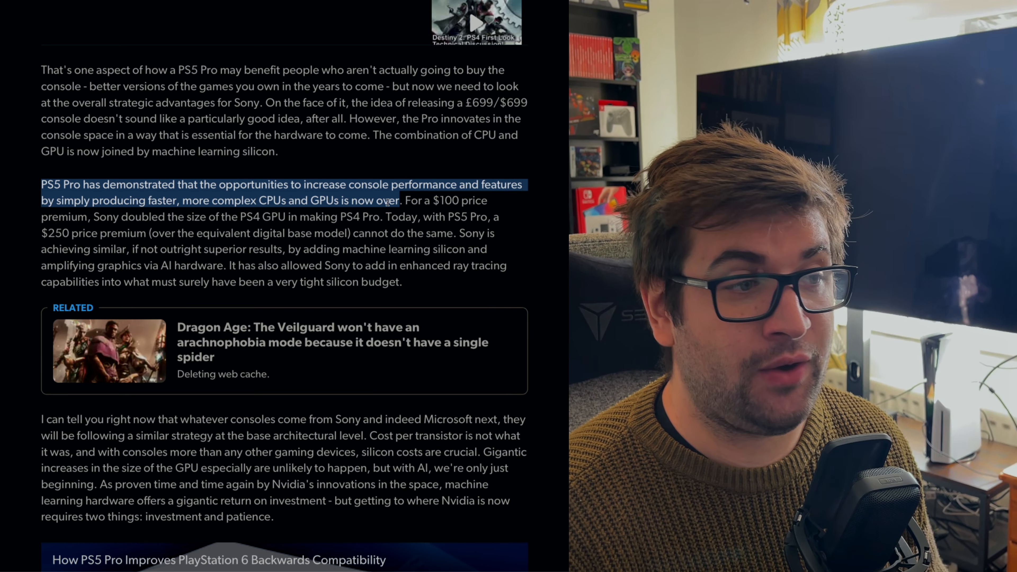
drag(401, 199, 174, 233)
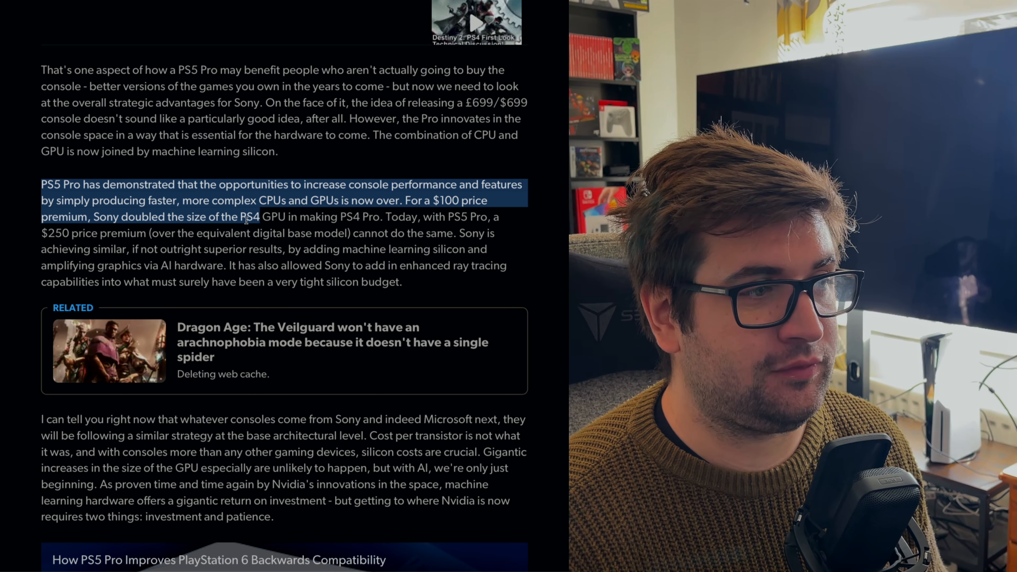
drag(259, 216, 370, 217)
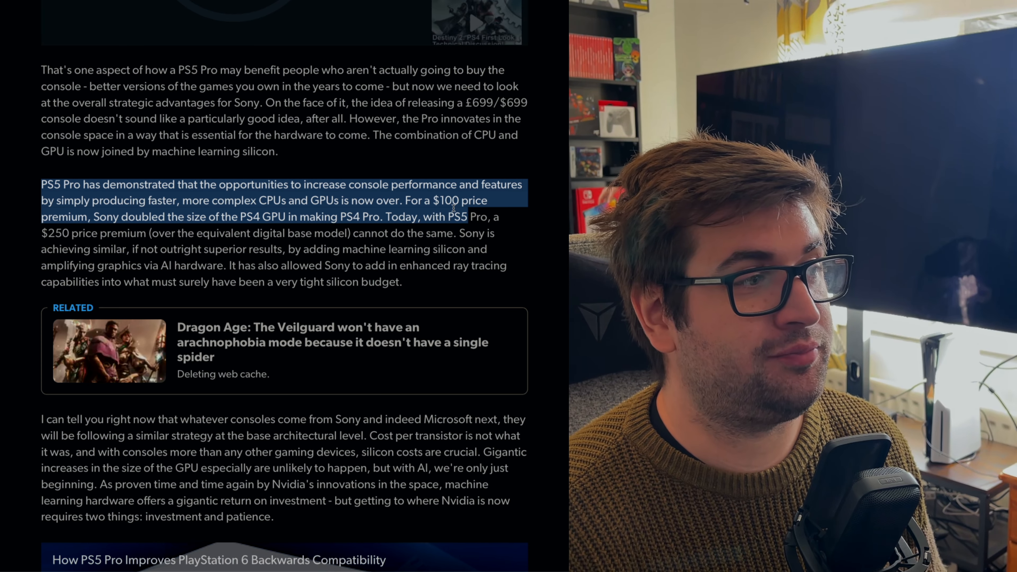
drag(452, 217, 147, 233)
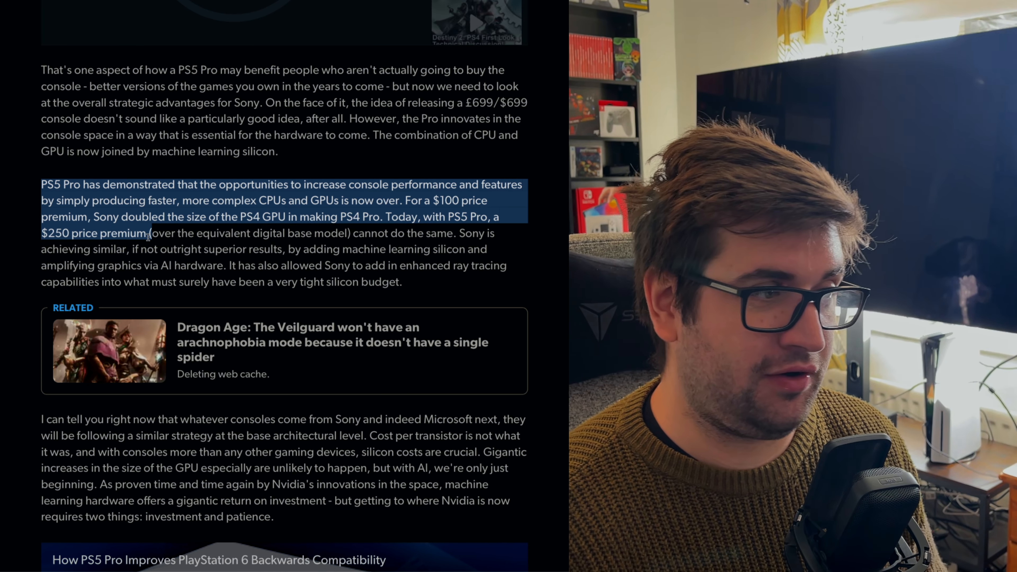
drag(148, 233, 350, 233)
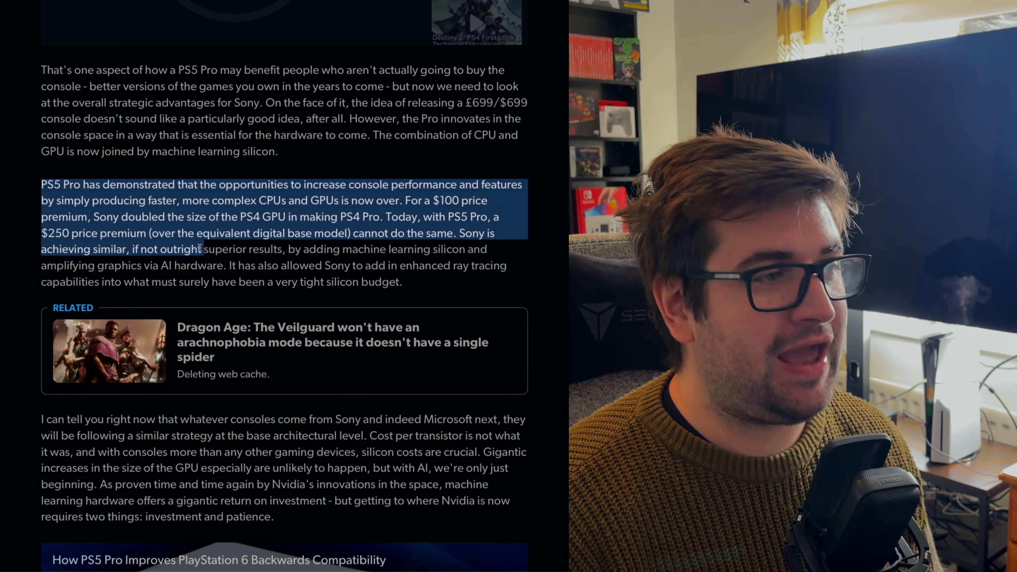
drag(201, 248, 221, 265)
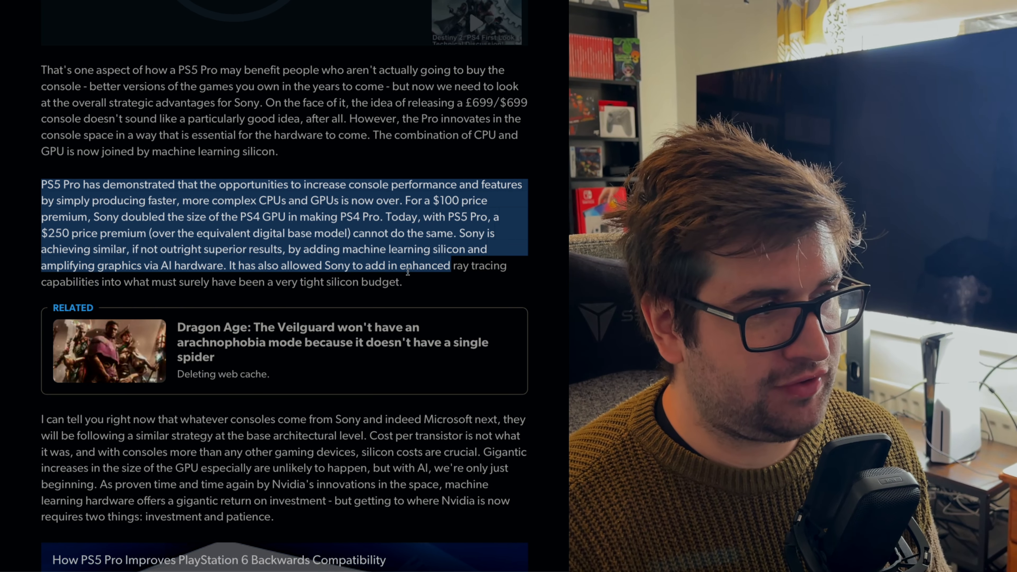
drag(407, 272, 411, 280)
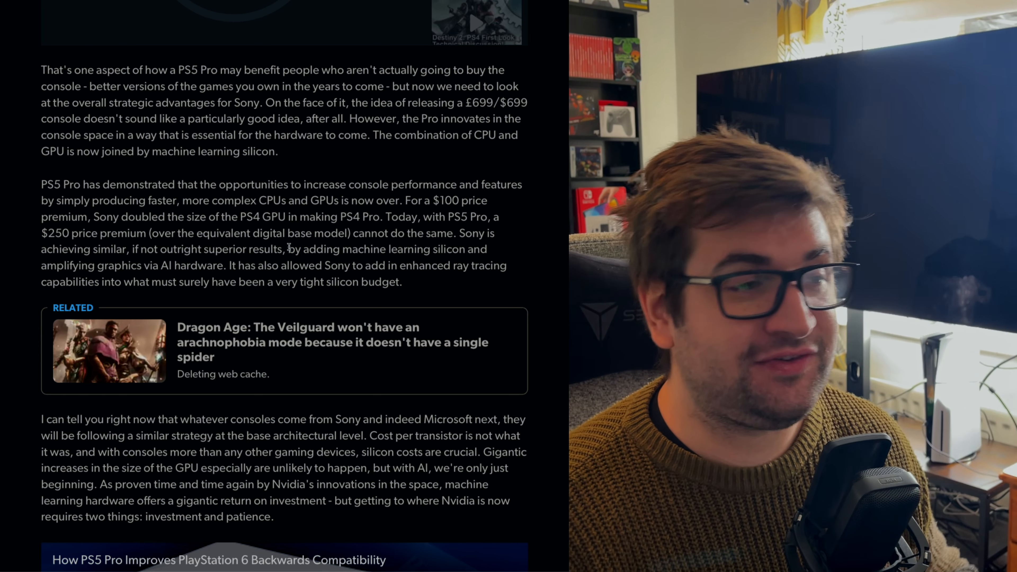
double_click(294, 248)
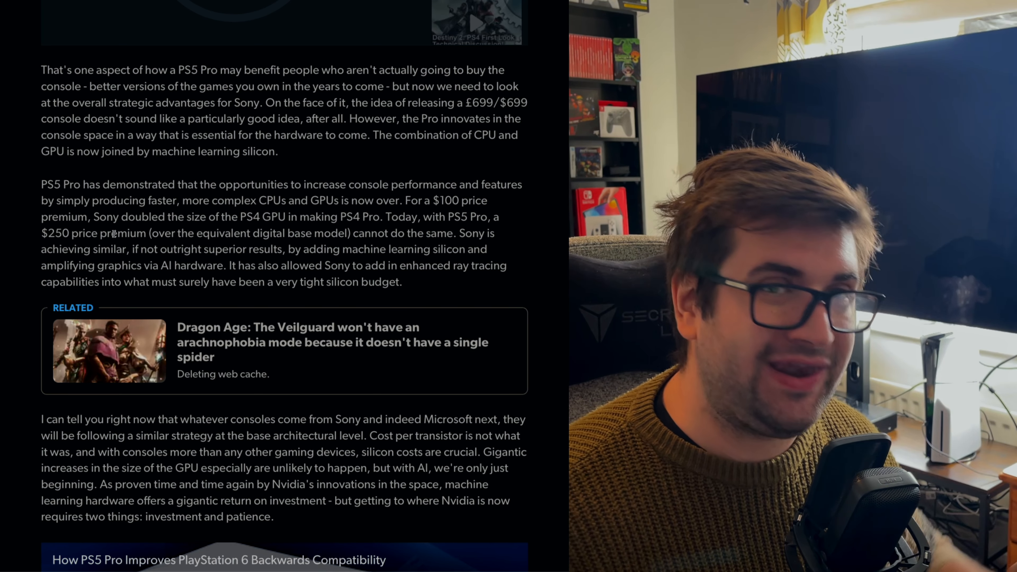
- Highlight 'I can tell you right now' and the sentence on gigantic GPU size increases
scroll(down, 3)
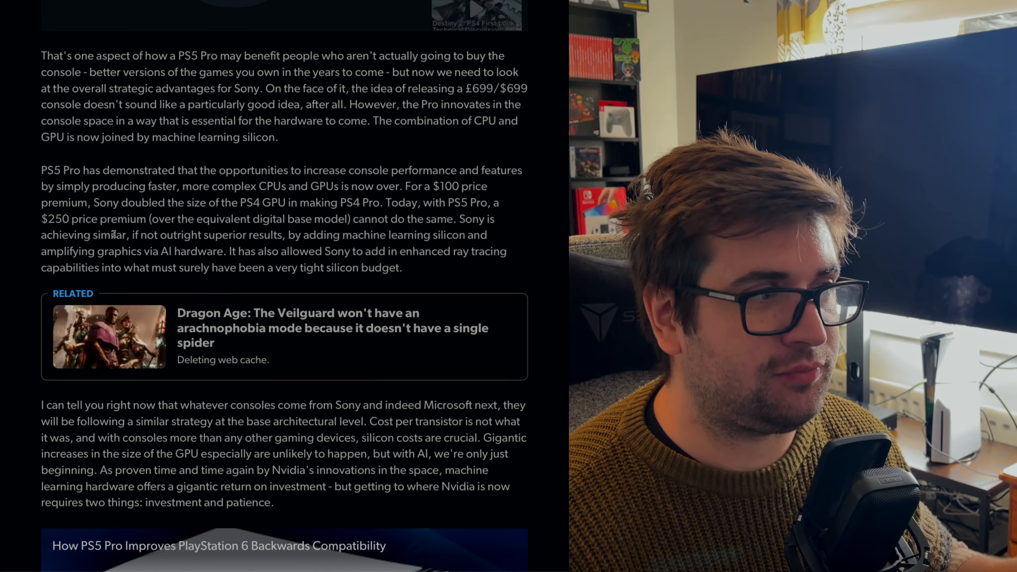
scroll(down, 3)
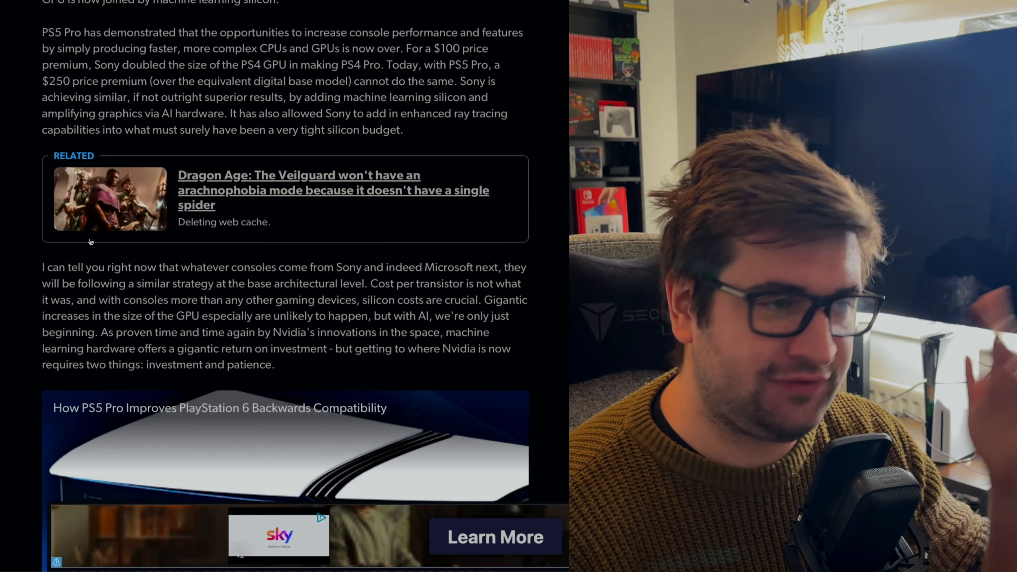
scroll(down, 3)
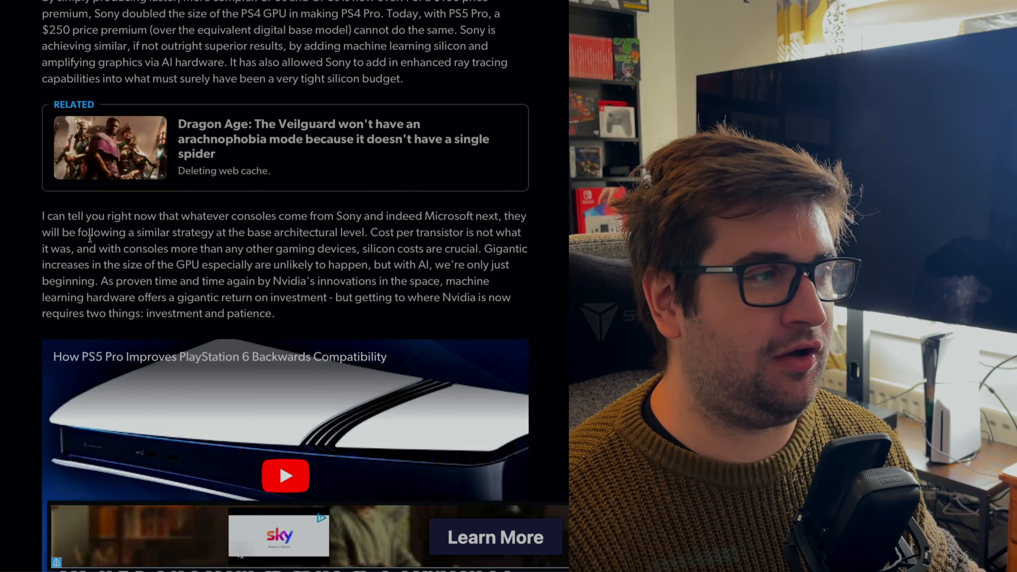
drag(41, 216, 134, 216)
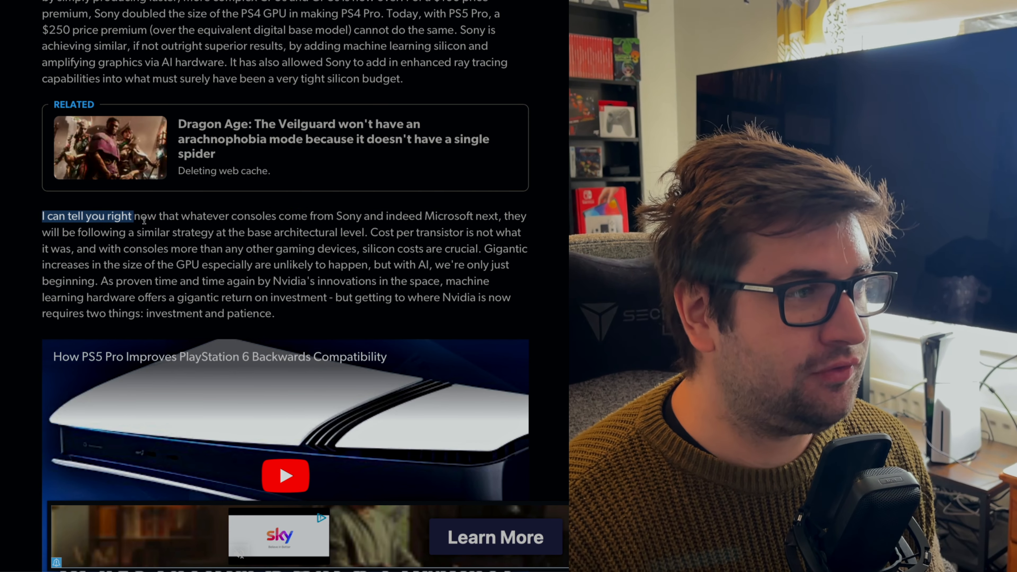
drag(132, 216, 363, 216)
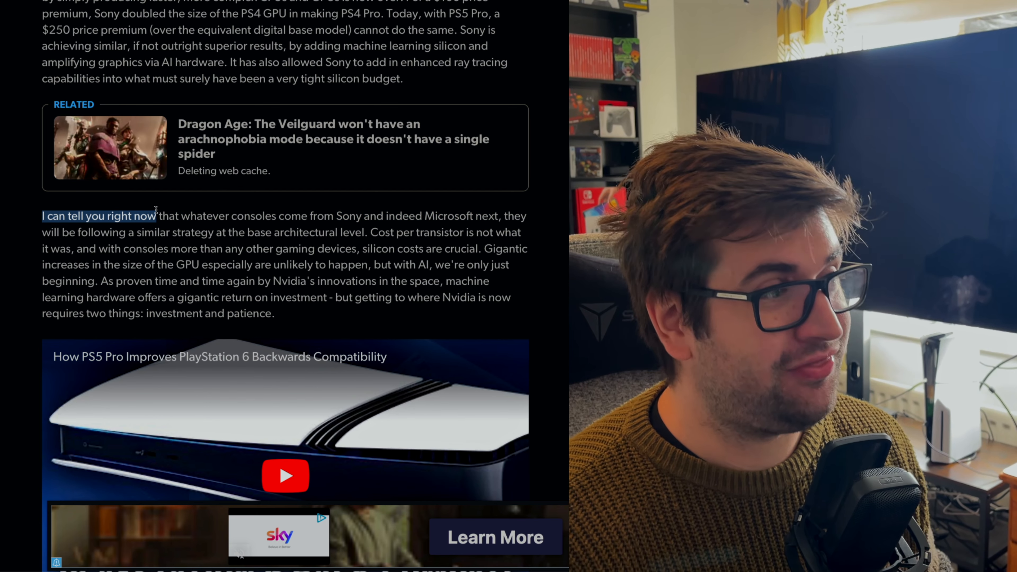
drag(154, 216, 279, 249)
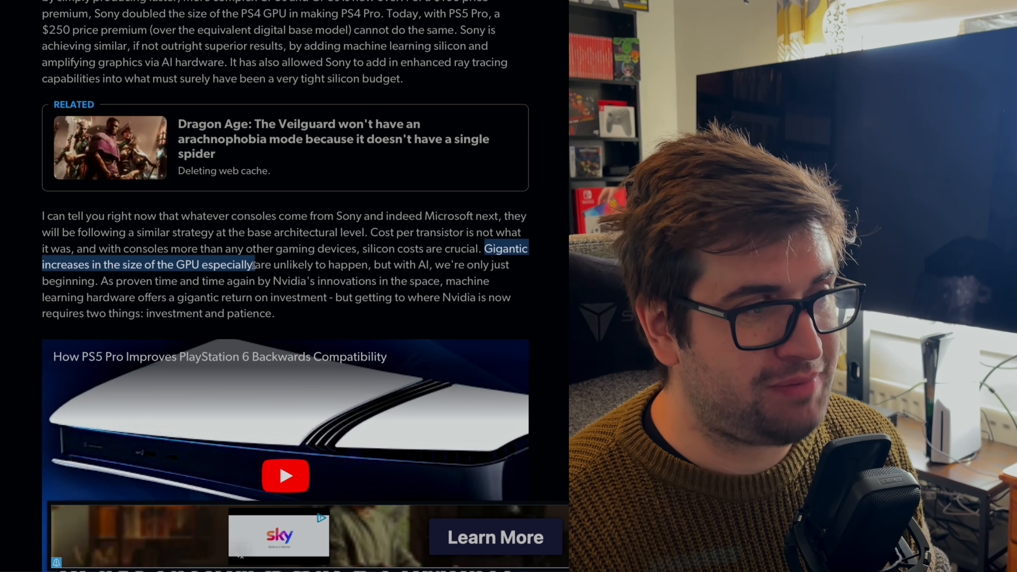
- Extend the highlight through Nvidia's machine learning hardware line to the gigantic return on investment
drag(253, 264, 431, 264)
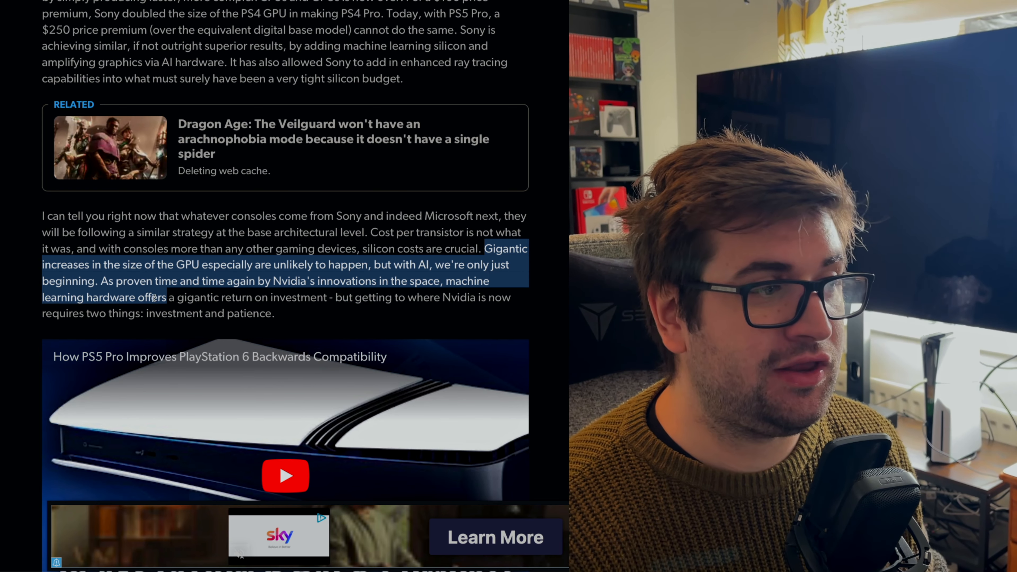
drag(166, 297, 326, 297)
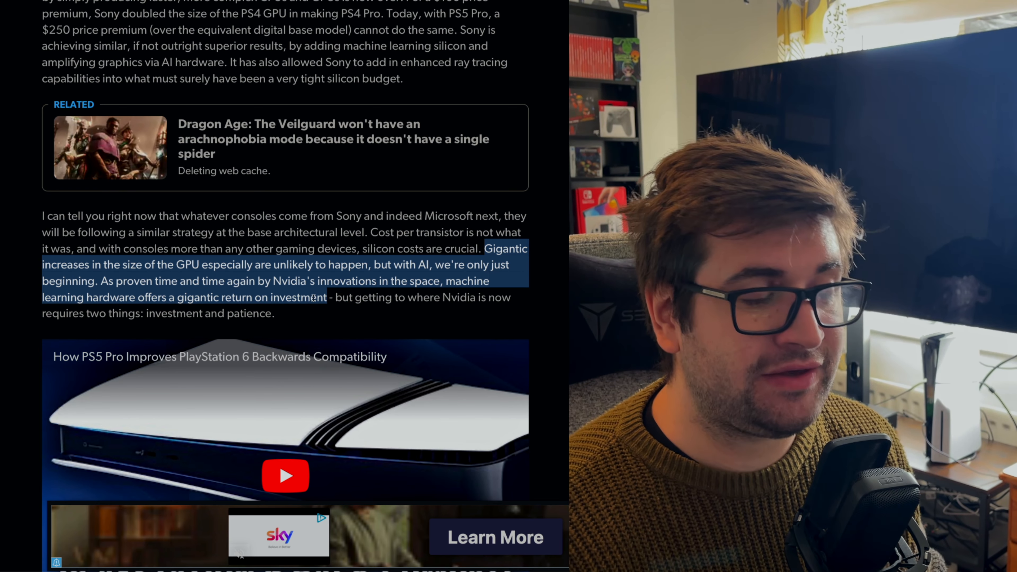
drag(327, 297, 483, 297)
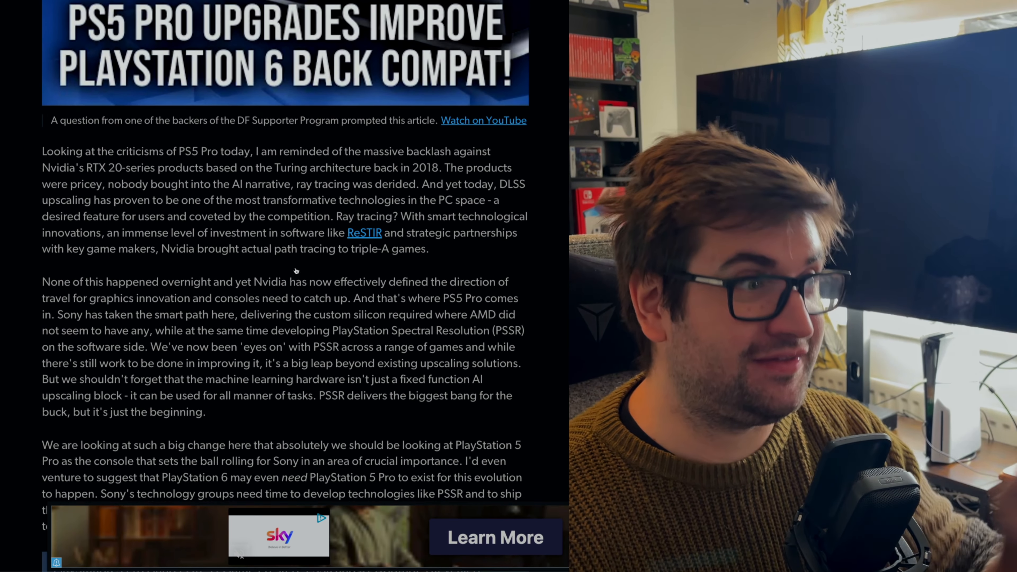
- Highlight the PS5 Pro criticisms paragraph through the RTX 20-series backlash, ray tracing derided and DLSS transformative lines
scroll(down, 3)
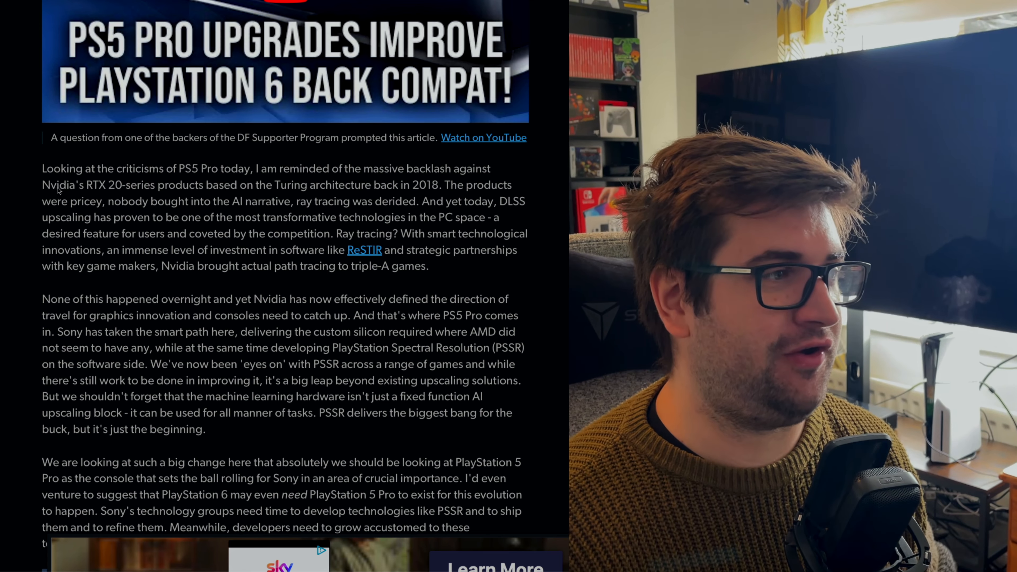
double_click(62, 169)
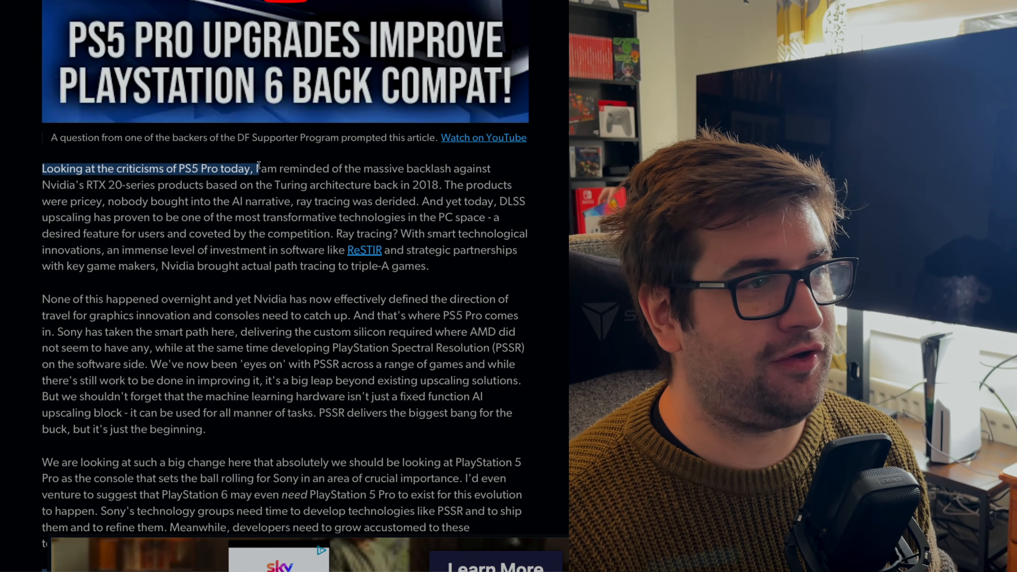
drag(253, 168, 450, 167)
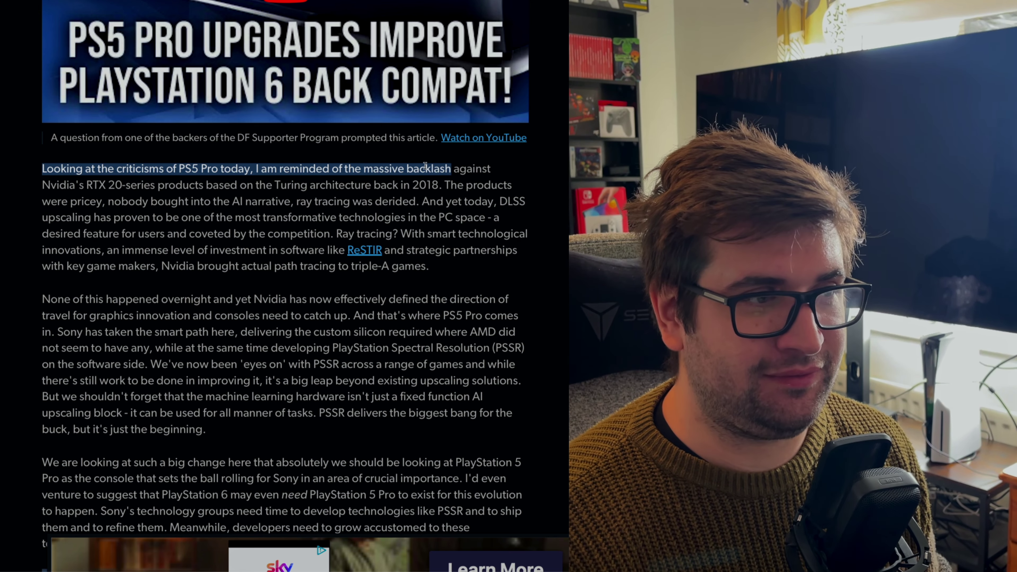
drag(451, 169, 156, 185)
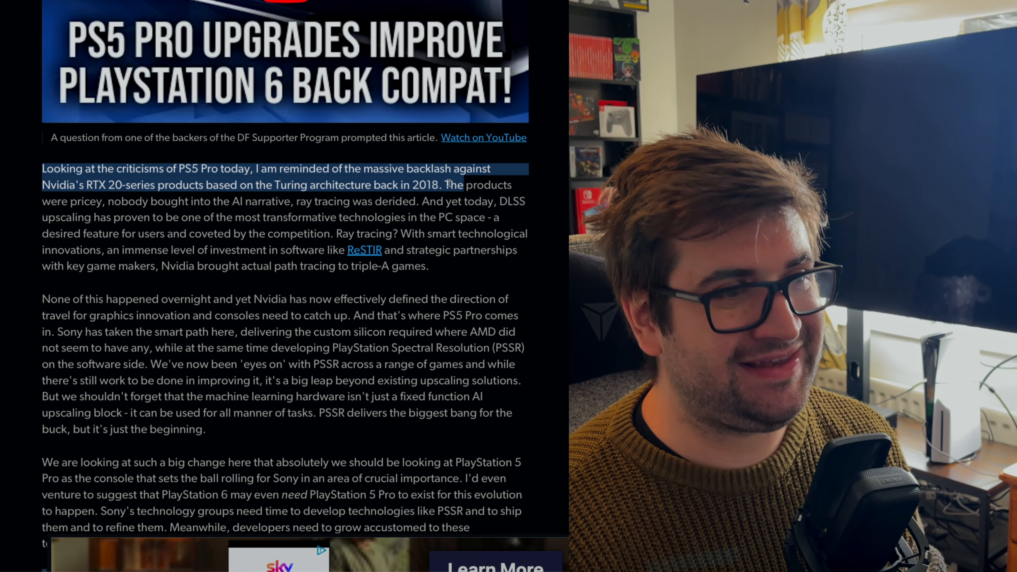
drag(454, 185, 188, 201)
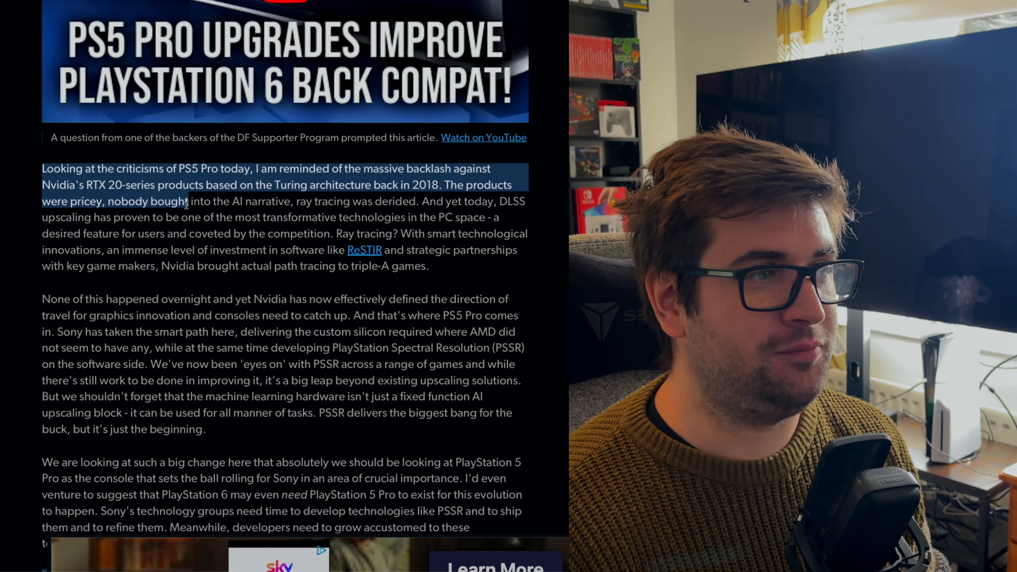
drag(187, 201, 373, 201)
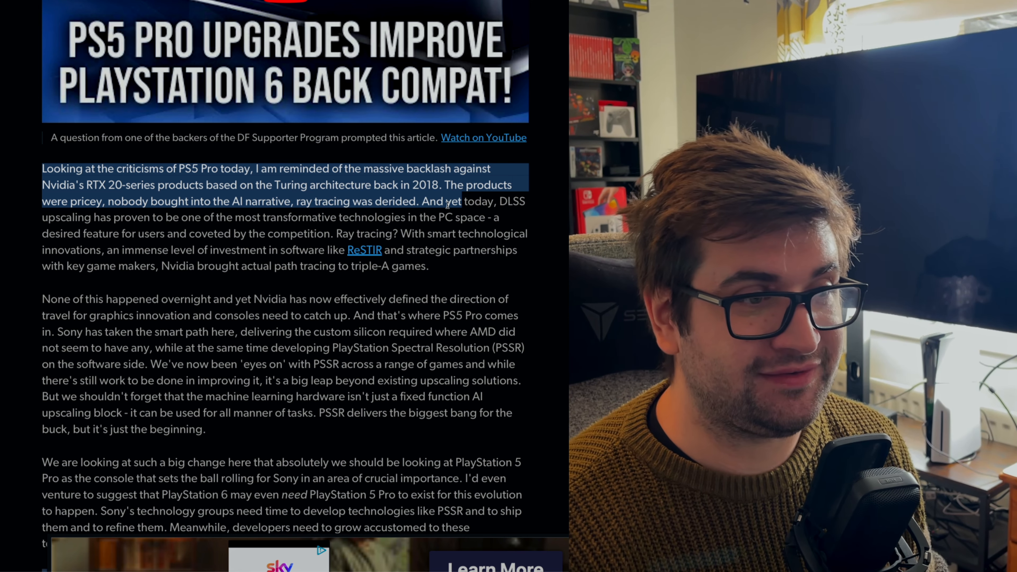
drag(448, 202, 153, 217)
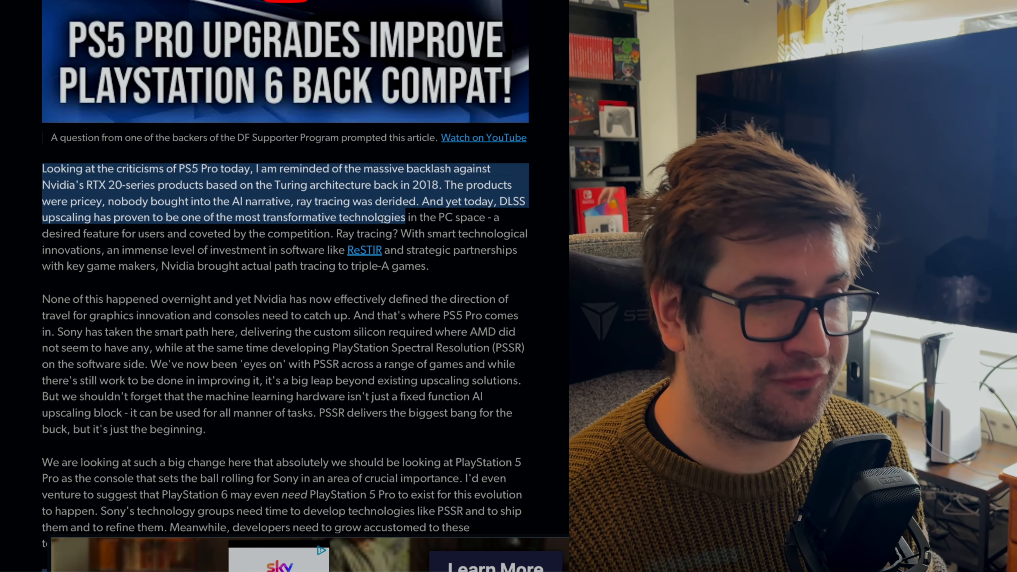
drag(408, 217, 485, 218)
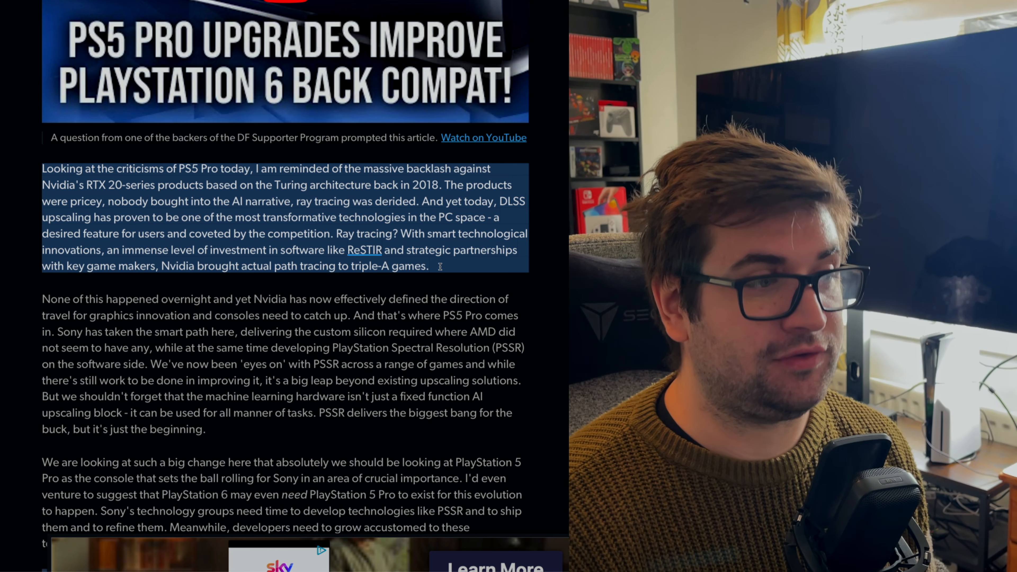
- Highlight the passage on Nvidia defining graphics' direction through Sony taking the smart path
scroll(down, 3)
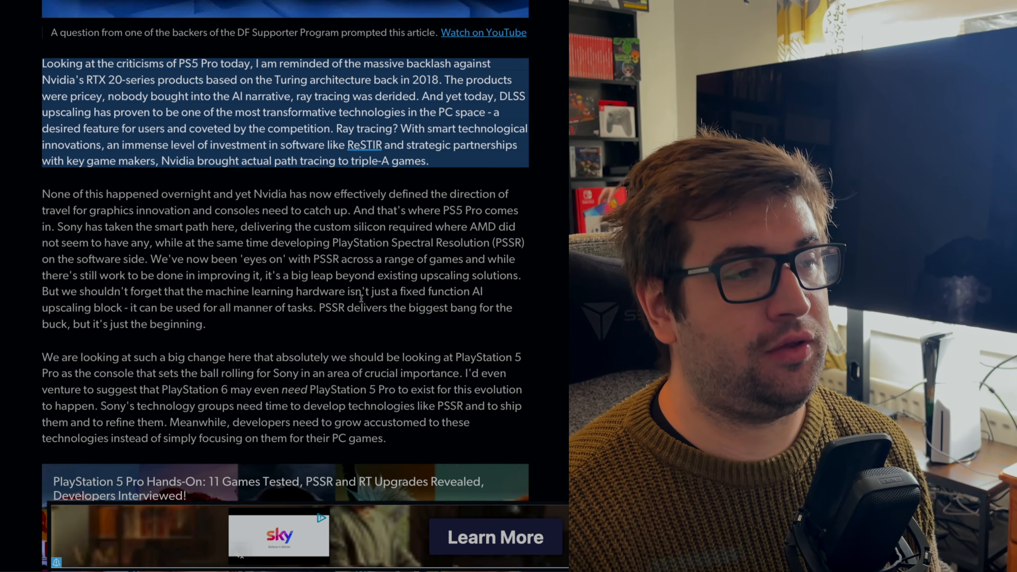
scroll(down, 3)
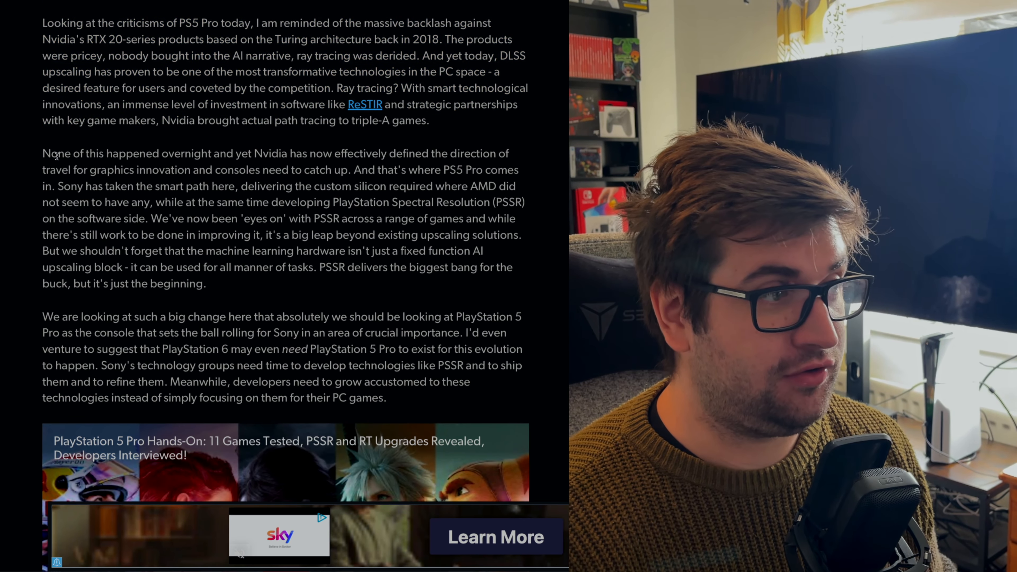
drag(42, 154, 308, 153)
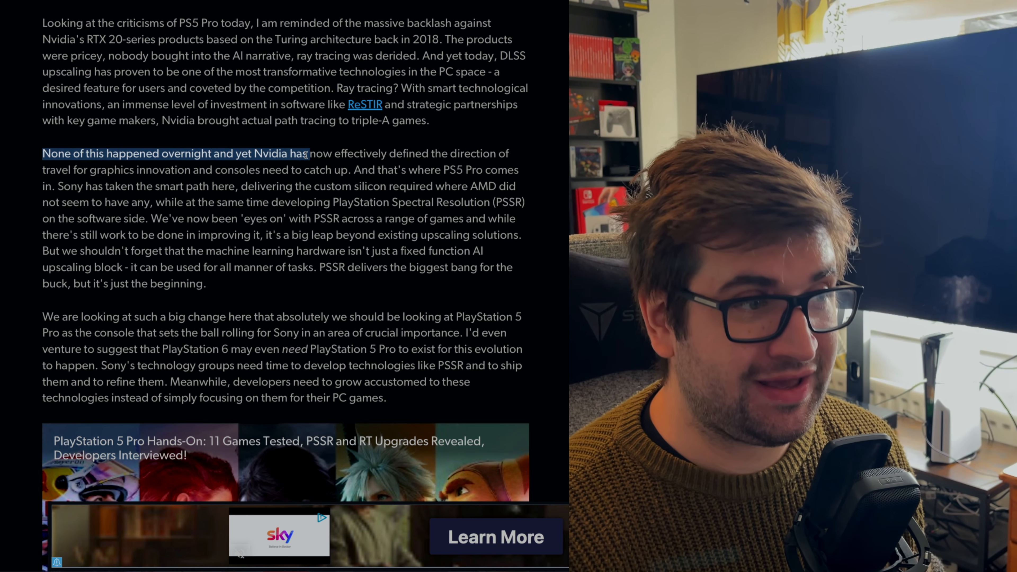
drag(305, 154, 429, 154)
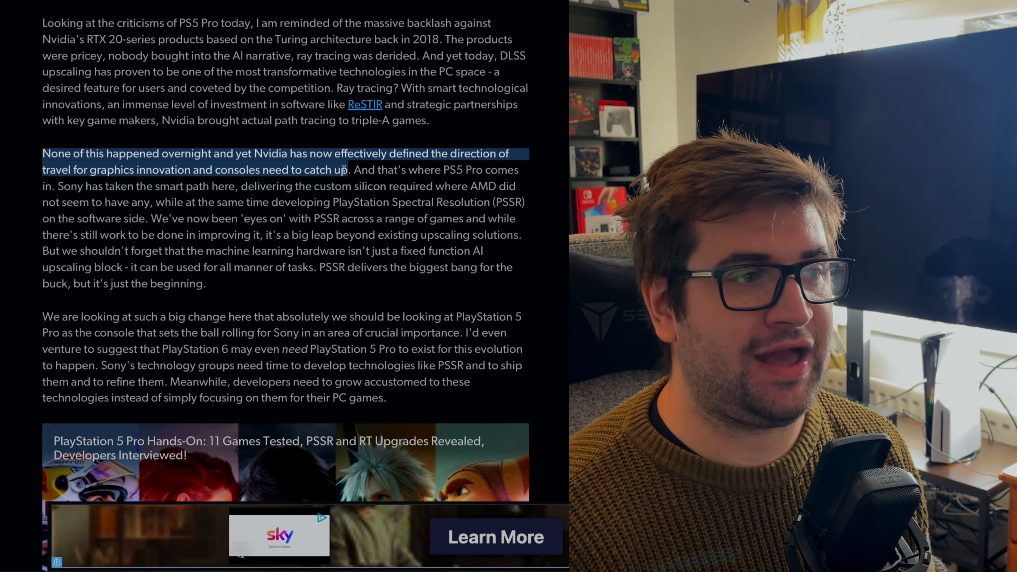
drag(347, 170, 84, 185)
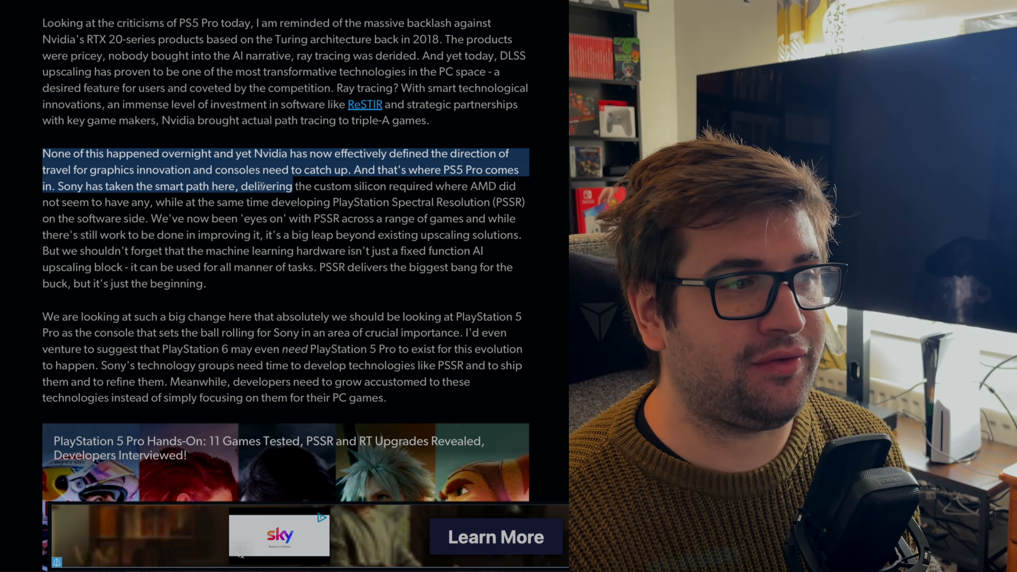
drag(279, 186, 402, 202)
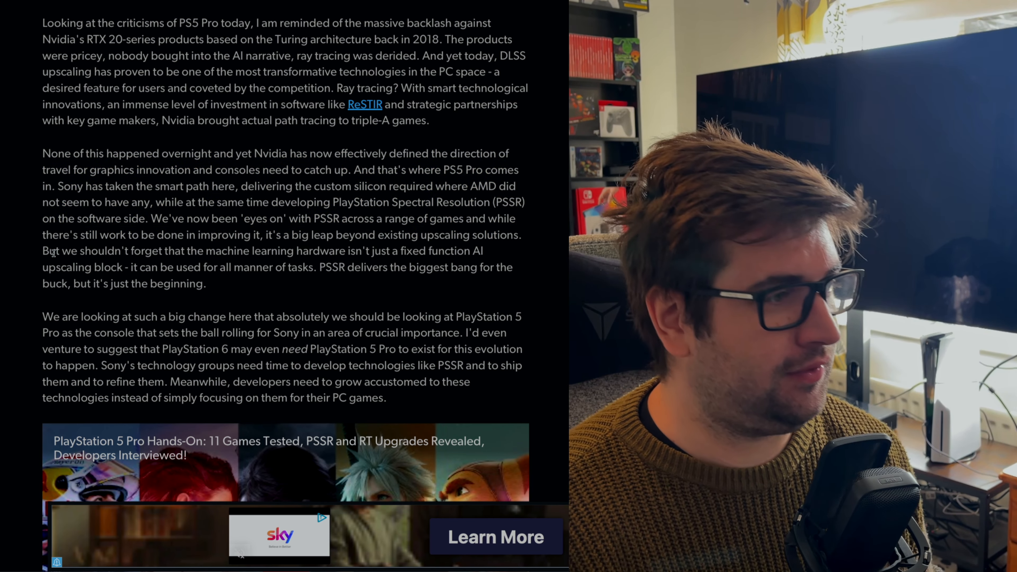
- Highlight 'machine learning hardware isn't just for upscaling' extending into PSSR delivering the biggest bang
drag(42, 251, 327, 267)
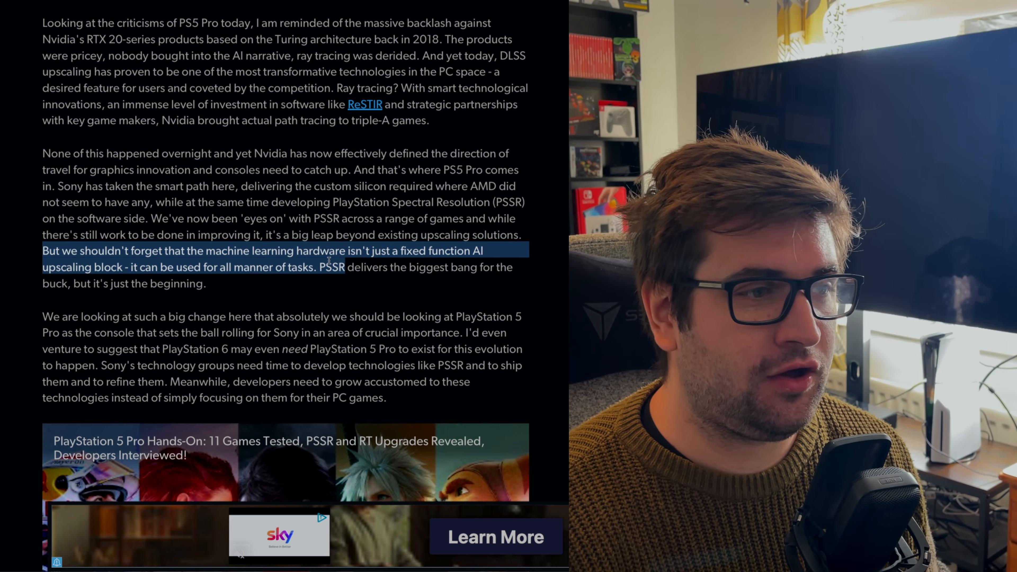
drag(331, 266, 188, 283)
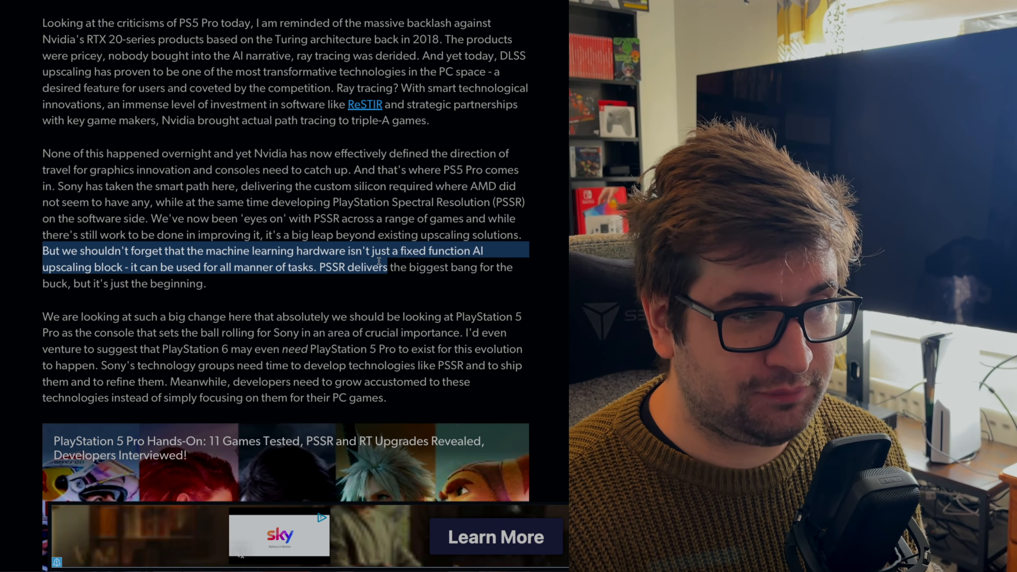
drag(386, 266, 448, 266)
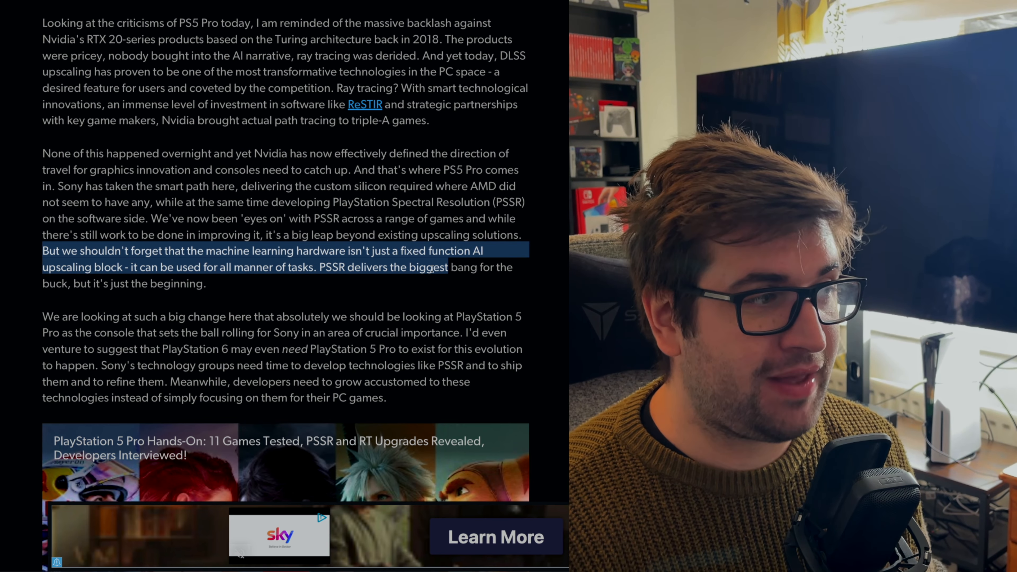
- Highlight the big-change sentence on PlayStation 5 Pro setting the ball rolling in an area of crucial importance
scroll(down, 3)
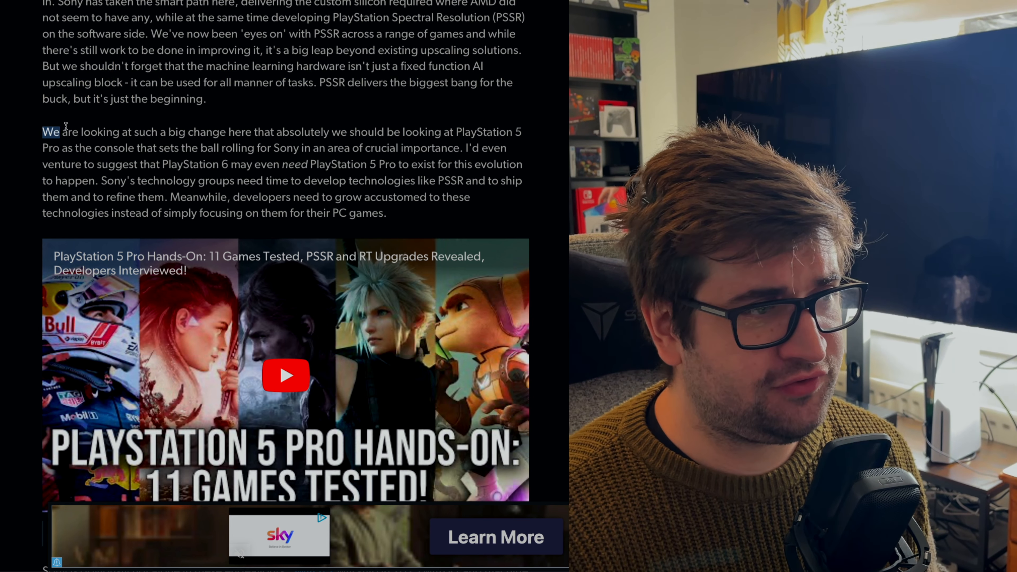
drag(51, 131, 413, 131)
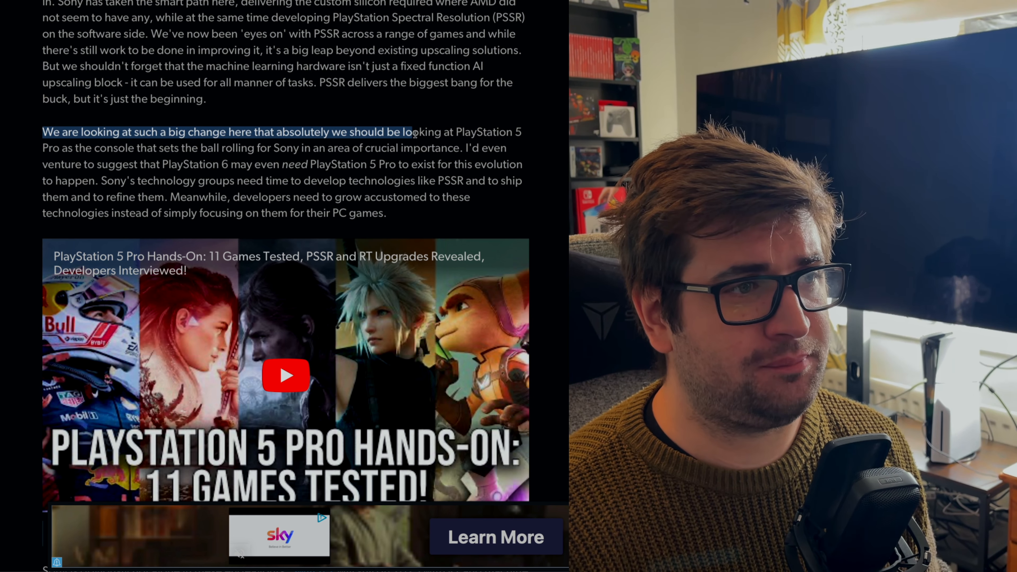
drag(412, 132, 188, 147)
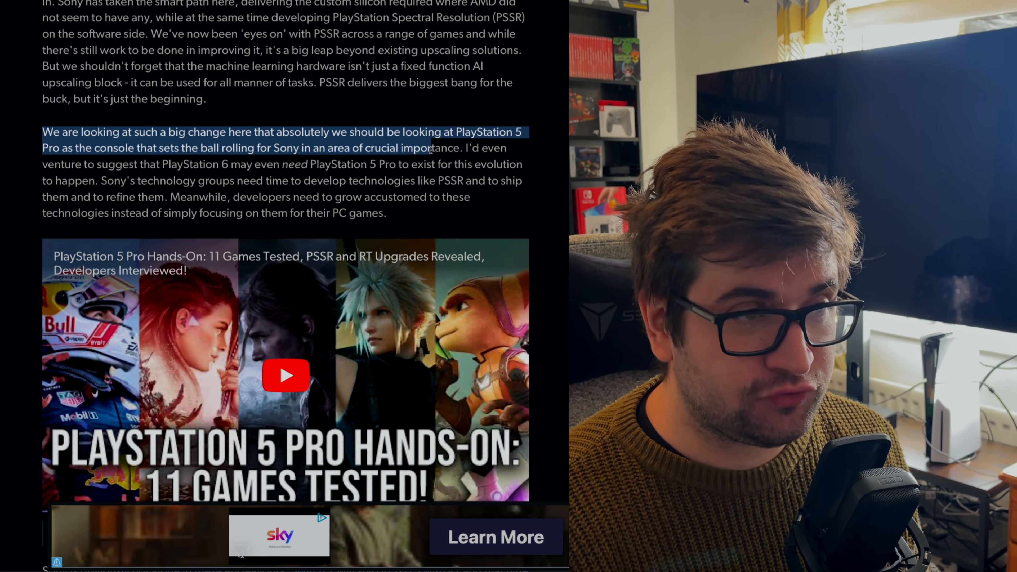
drag(428, 148, 244, 164)
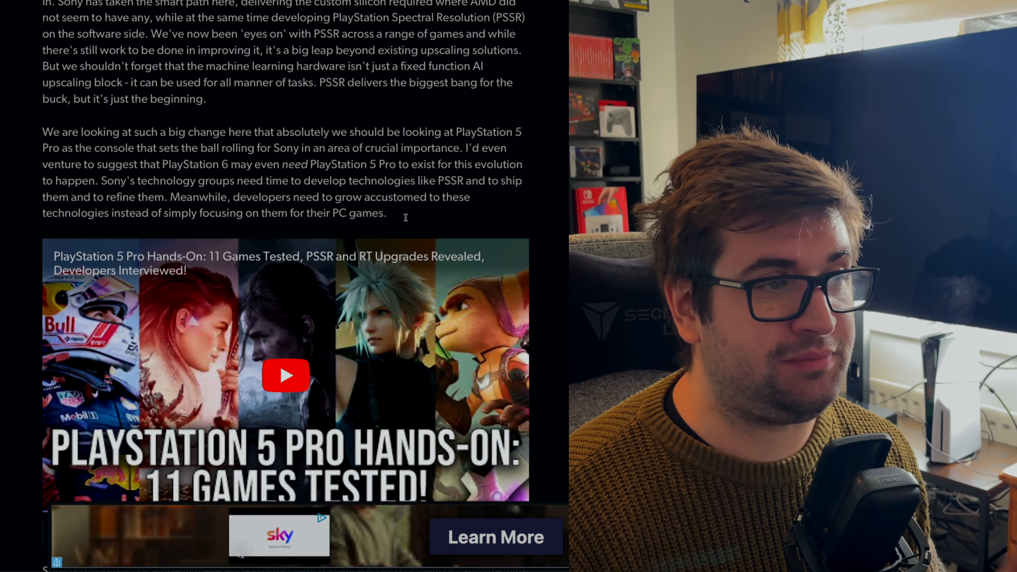
- Highlight the 'Sony not alone' paragraph's Switch 2 and Microsoft sentences
scroll(down, 3)
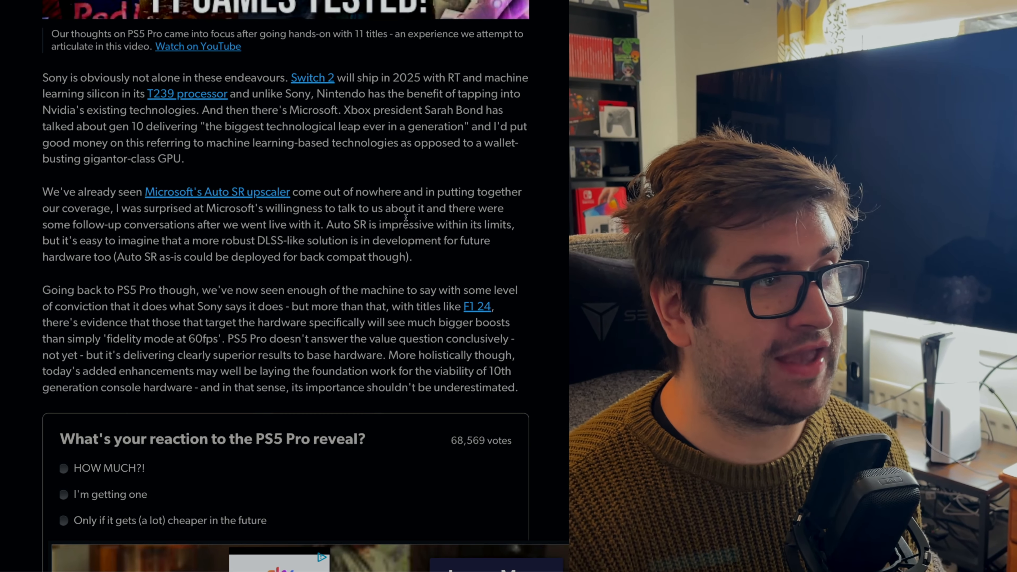
drag(42, 77, 92, 78)
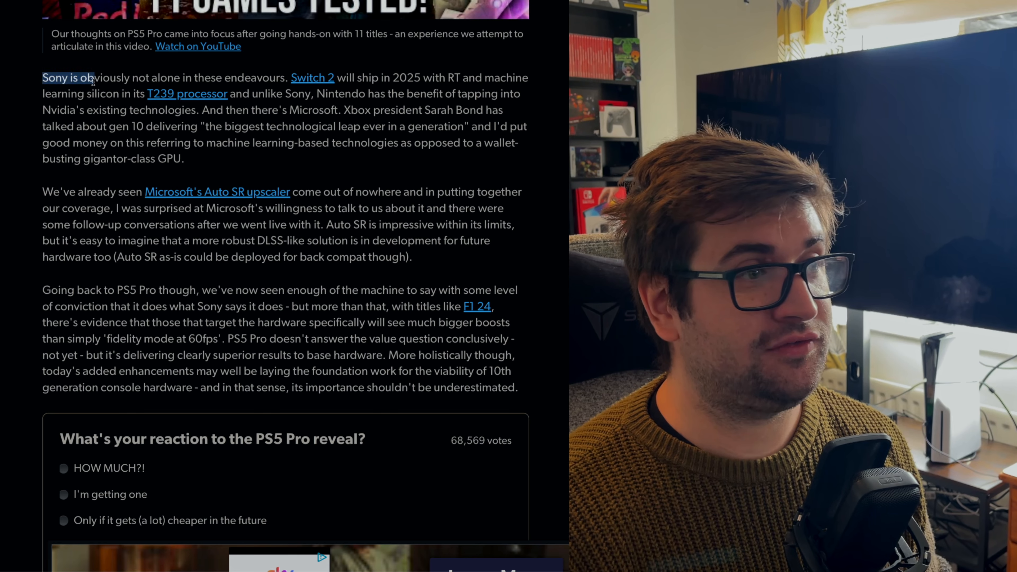
drag(96, 77, 431, 78)
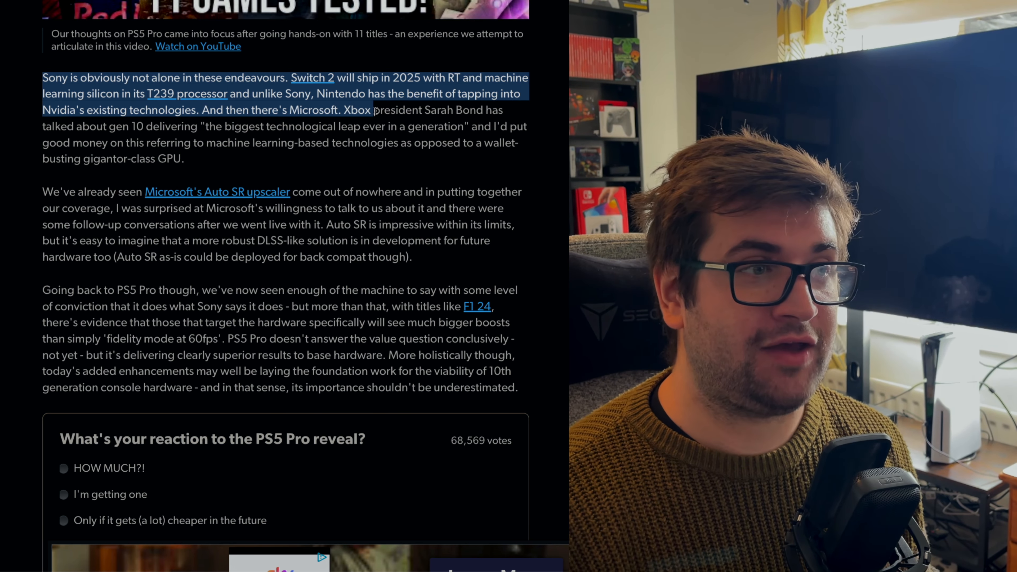
drag(373, 110, 295, 126)
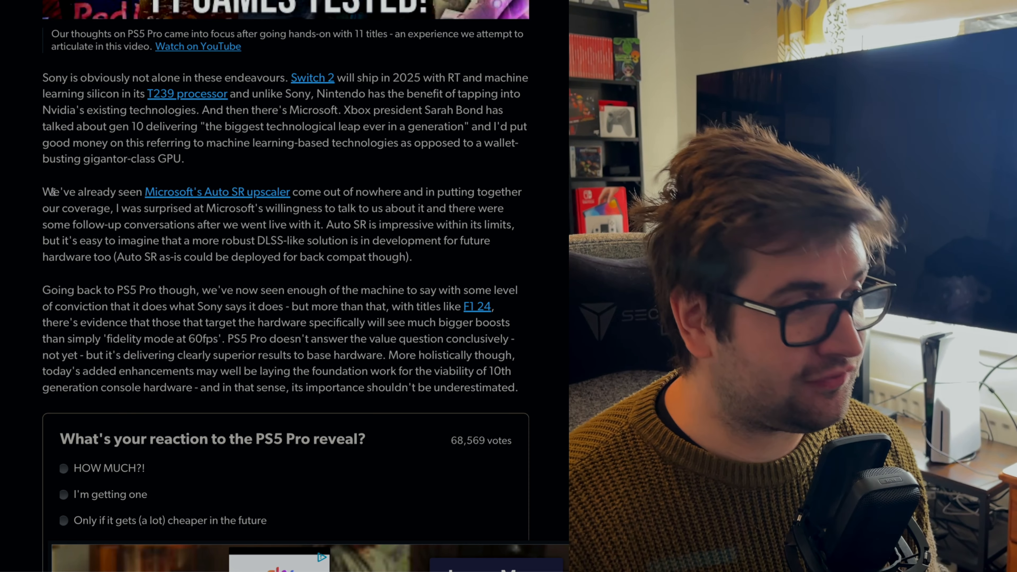
- Highlight from 'We've' through Auto SR coming out of nowhere to it being impressive within its limits
double_click(58, 192)
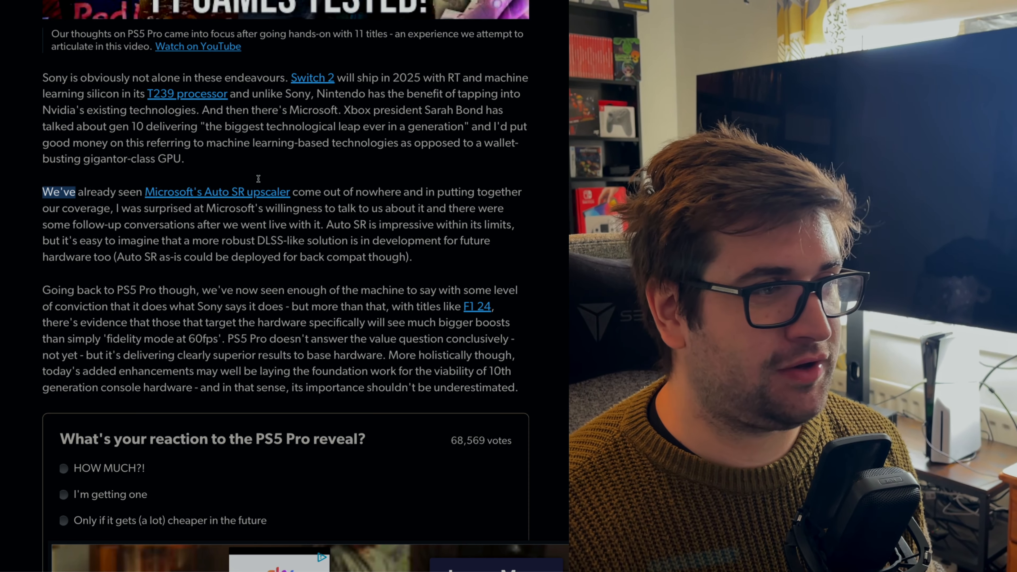
drag(41, 192, 401, 191)
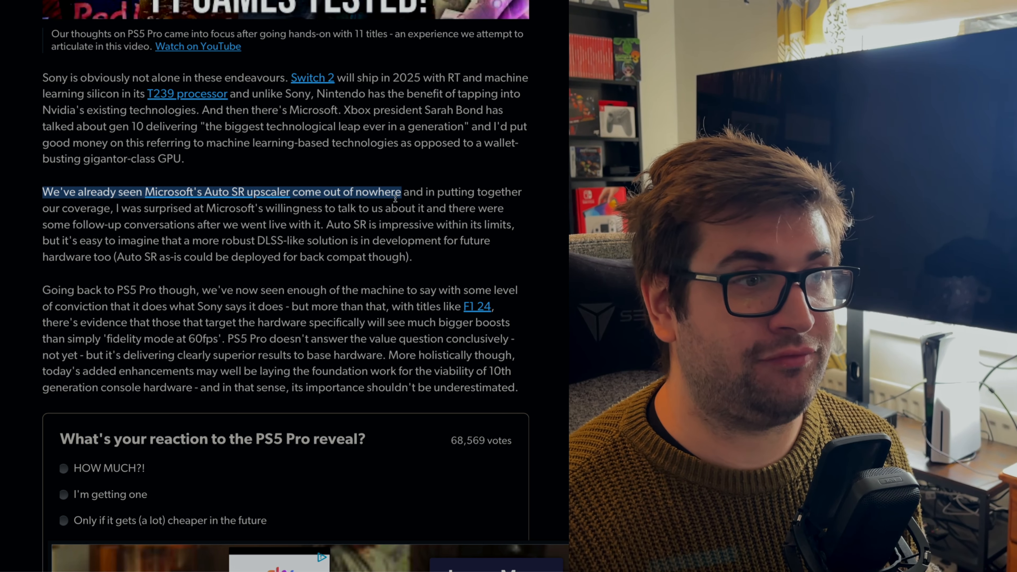
drag(402, 191, 142, 209)
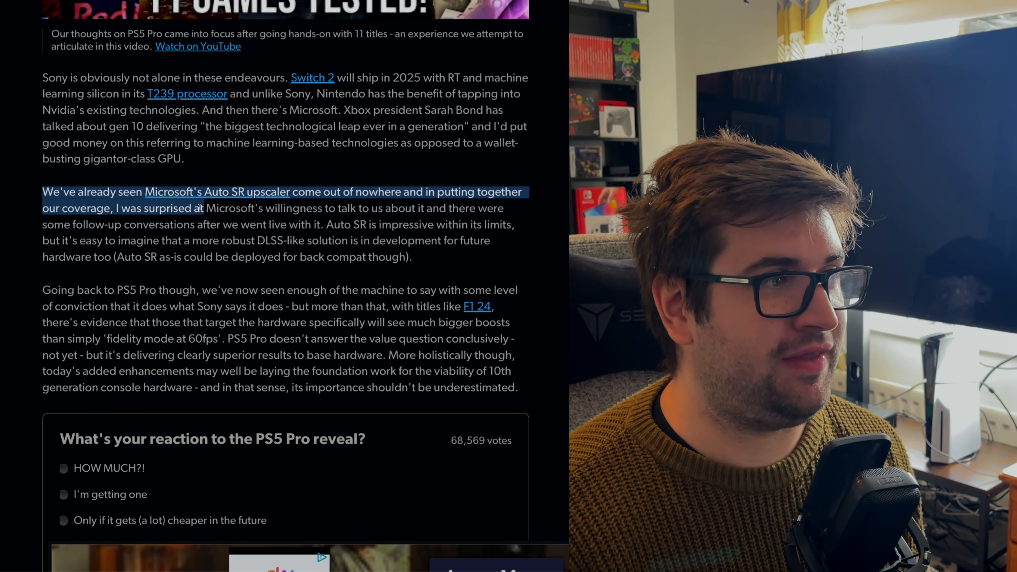
drag(203, 208, 318, 224)
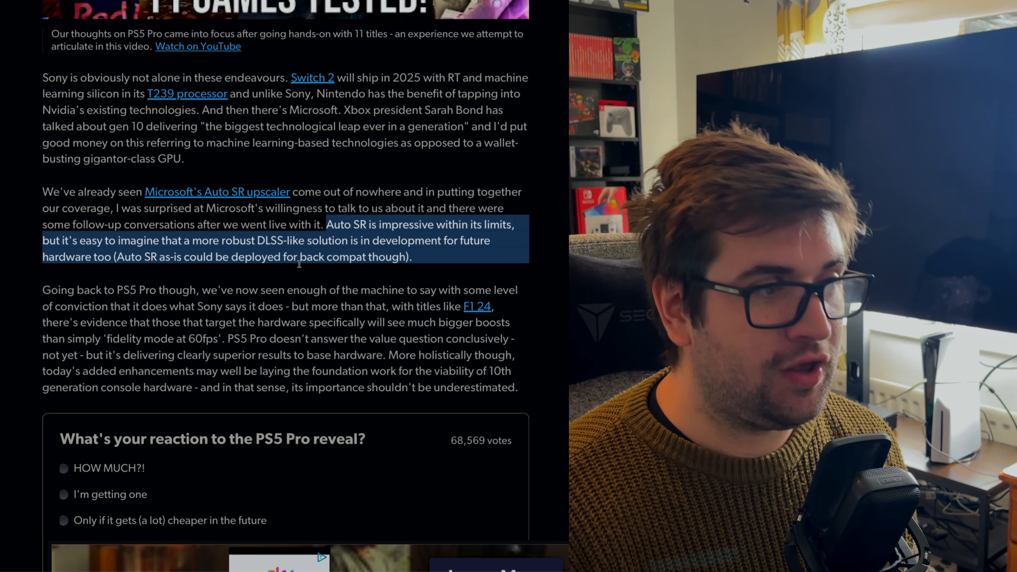
- Highlight the F1 24 evidence clause and the following sentence in the final paragraph
scroll(down, 3)
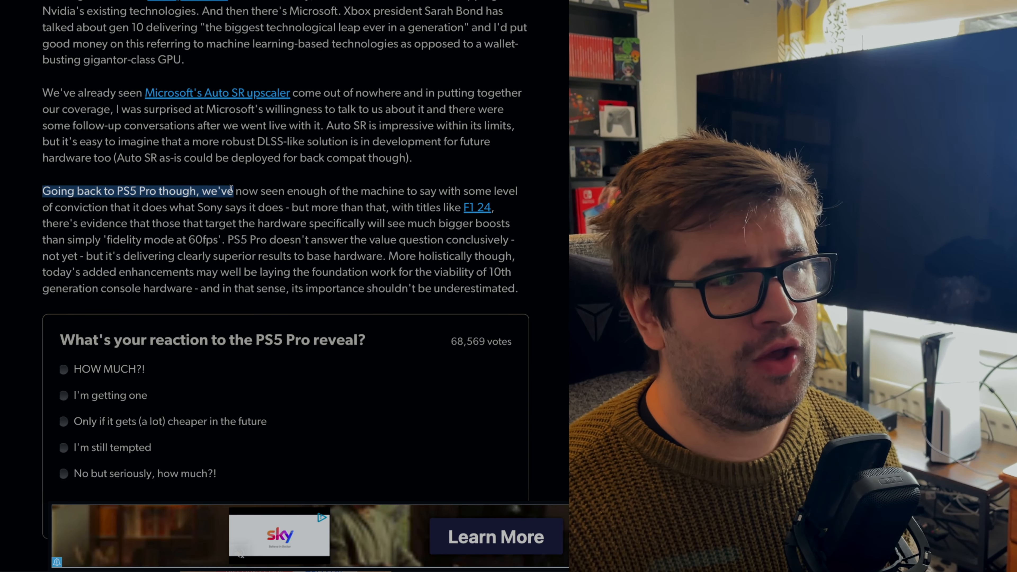
drag(234, 190, 434, 191)
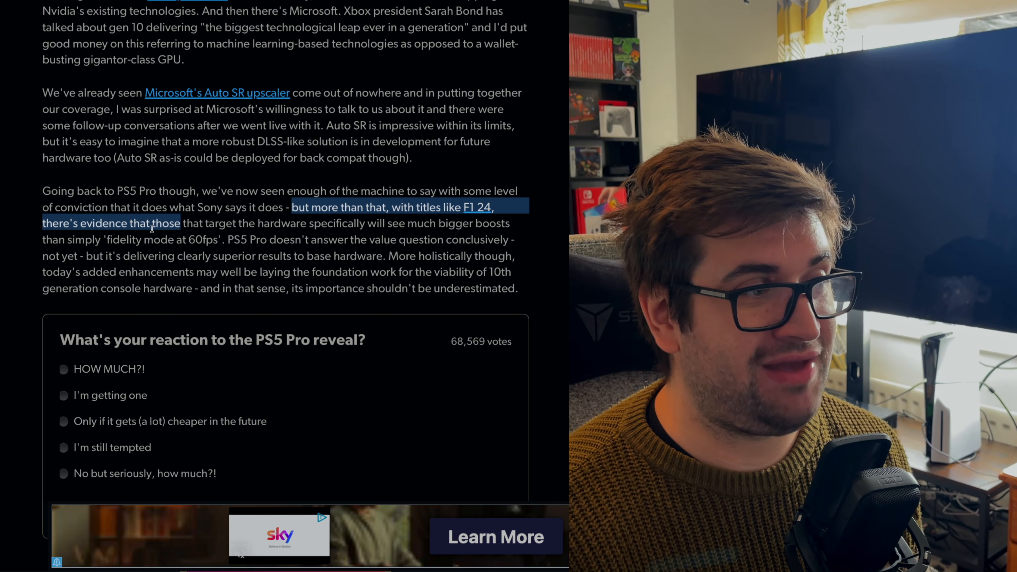
drag(181, 223, 365, 223)
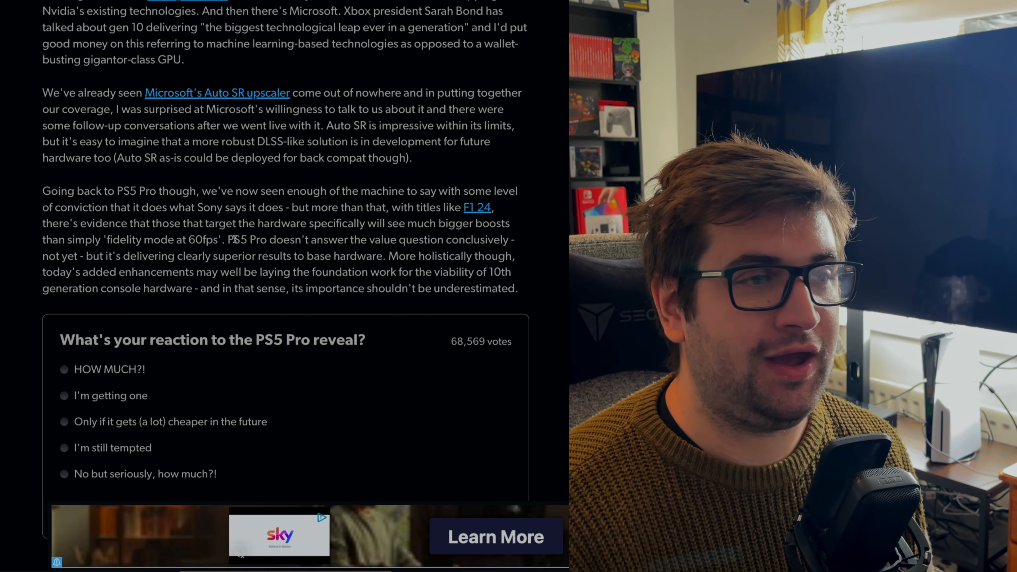
- Highlight the value-question sentence and closing PS5 Pro verdict, then reach 'Read this next' and comments
double_click(237, 240)
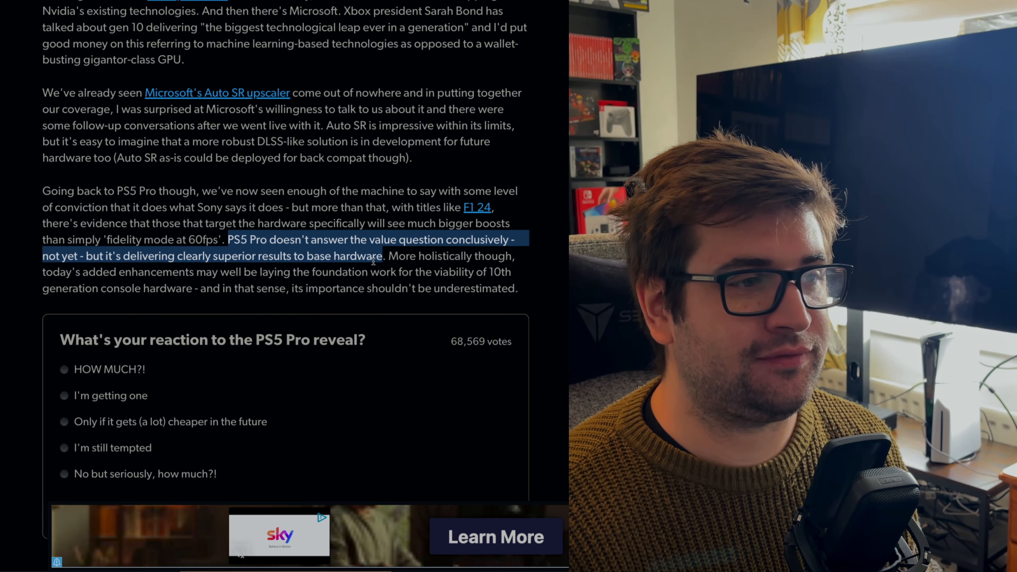
drag(385, 255, 512, 271)
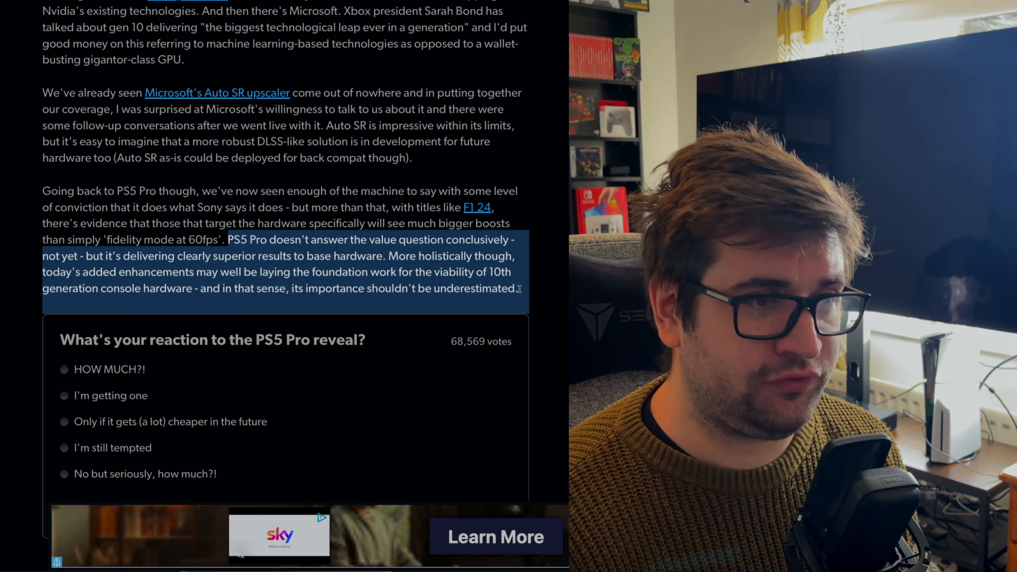
scroll(down, 3)
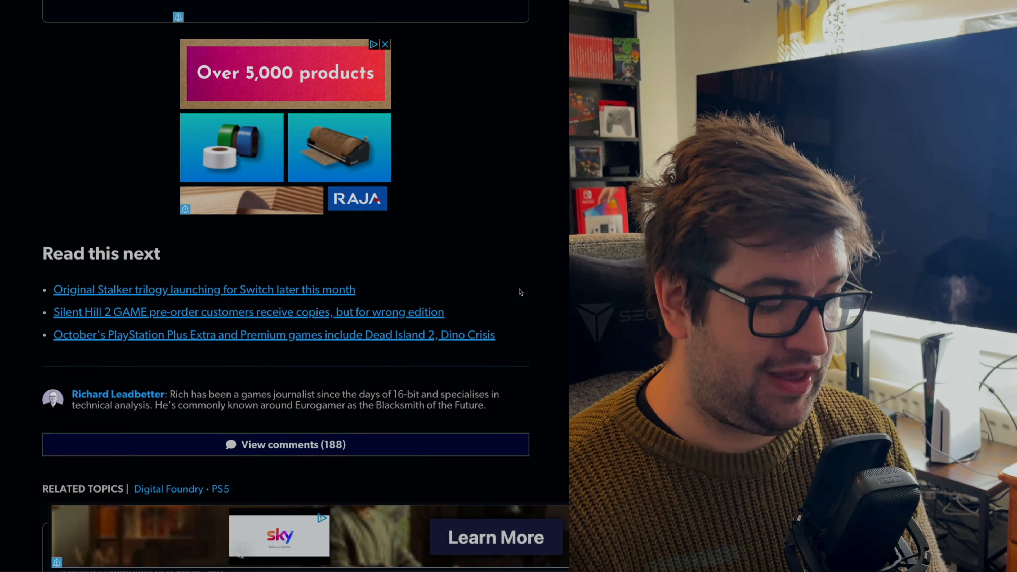